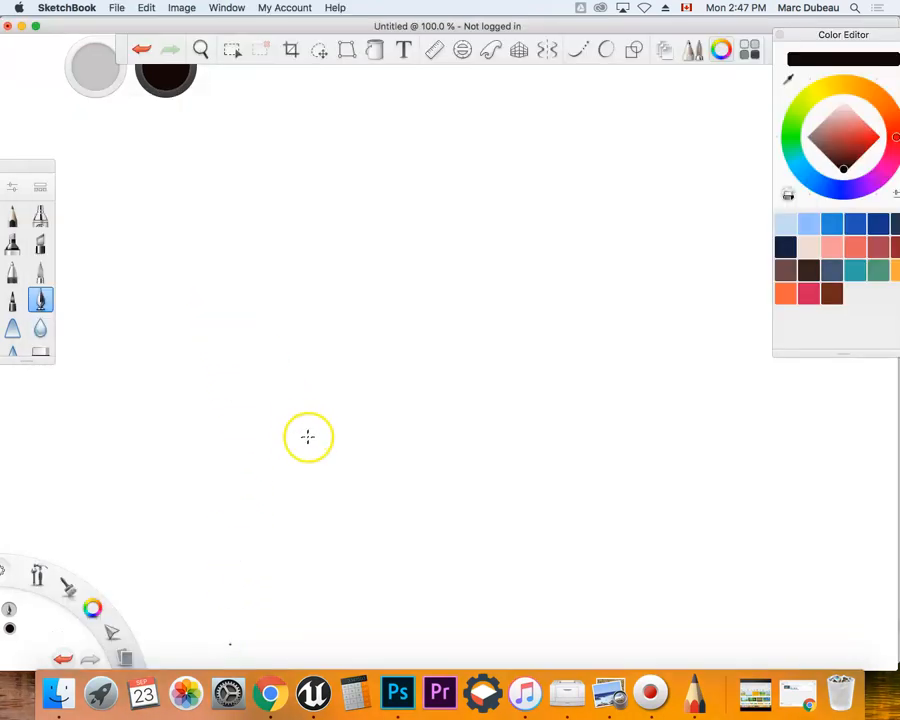
{"action": "mouse_move", "coordinate": [540, 119]}
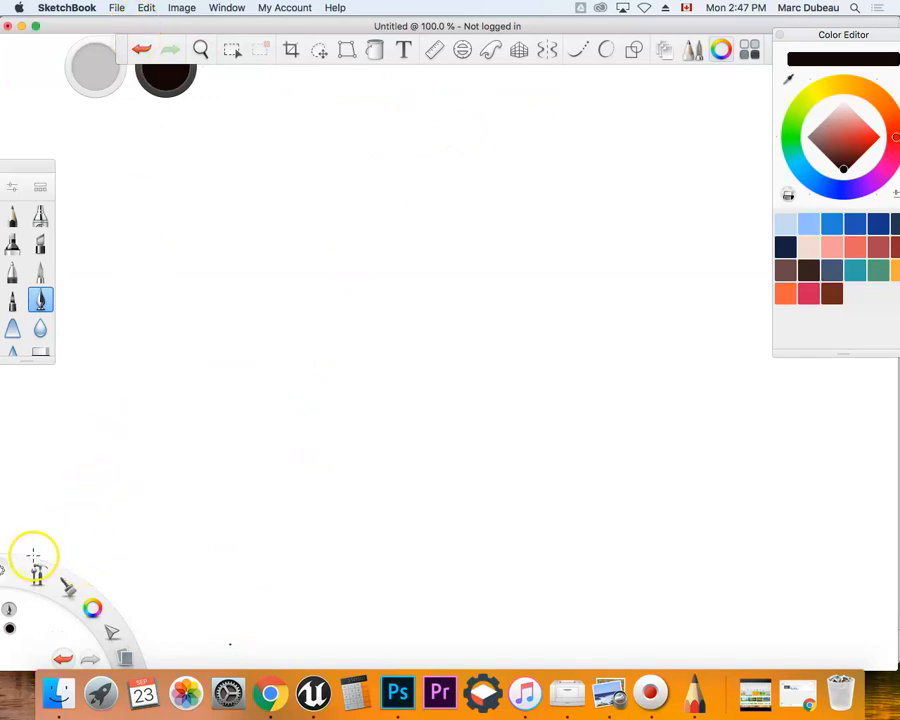
{"action": "mouse_move", "coordinate": [15, 210]}
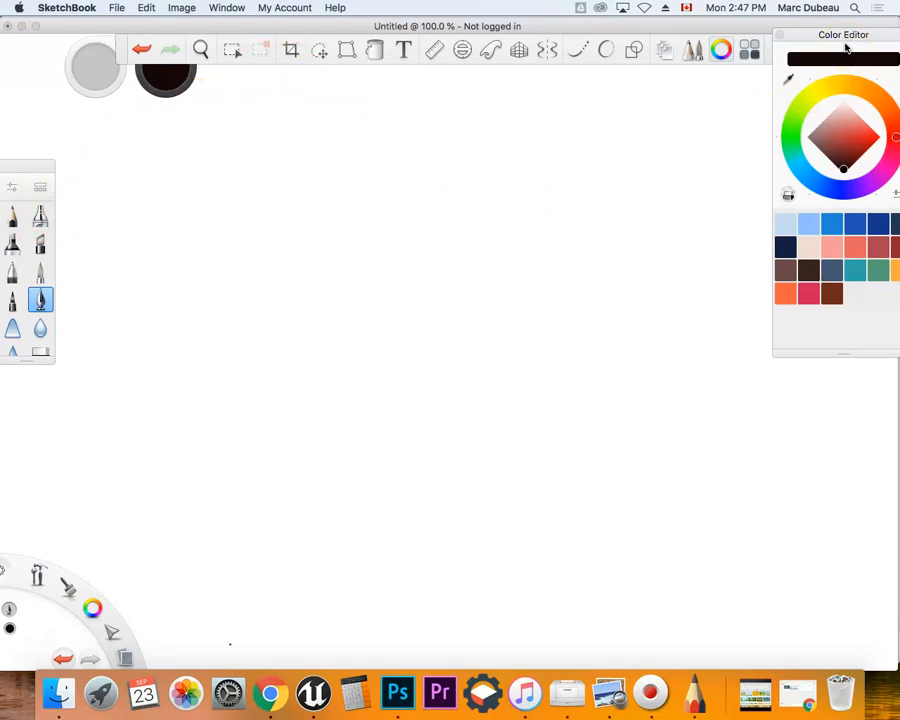
Show the Layer Editor from the Window menu, listing Layer1 above Background
{"action": "left_click", "coordinate": [227, 8]}
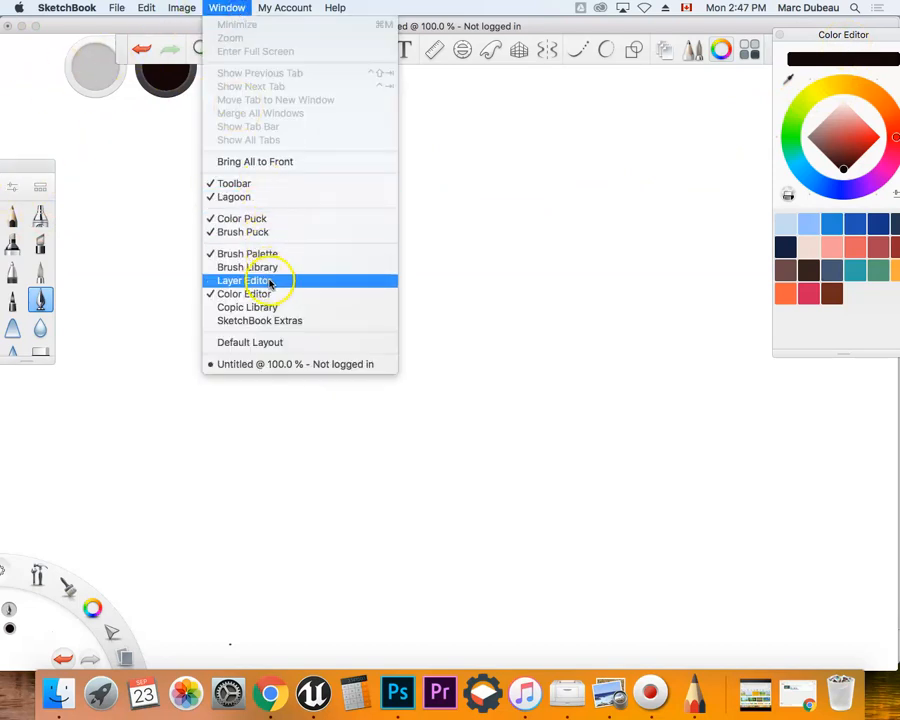
{"action": "left_click", "coordinate": [246, 280]}
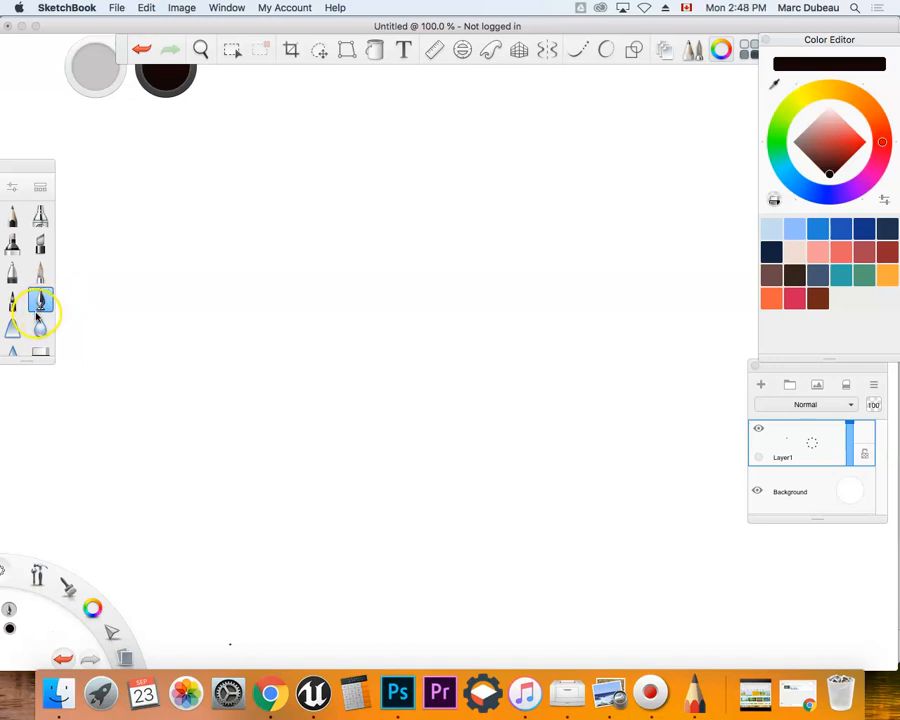
{"action": "left_click", "coordinate": [41, 300]}
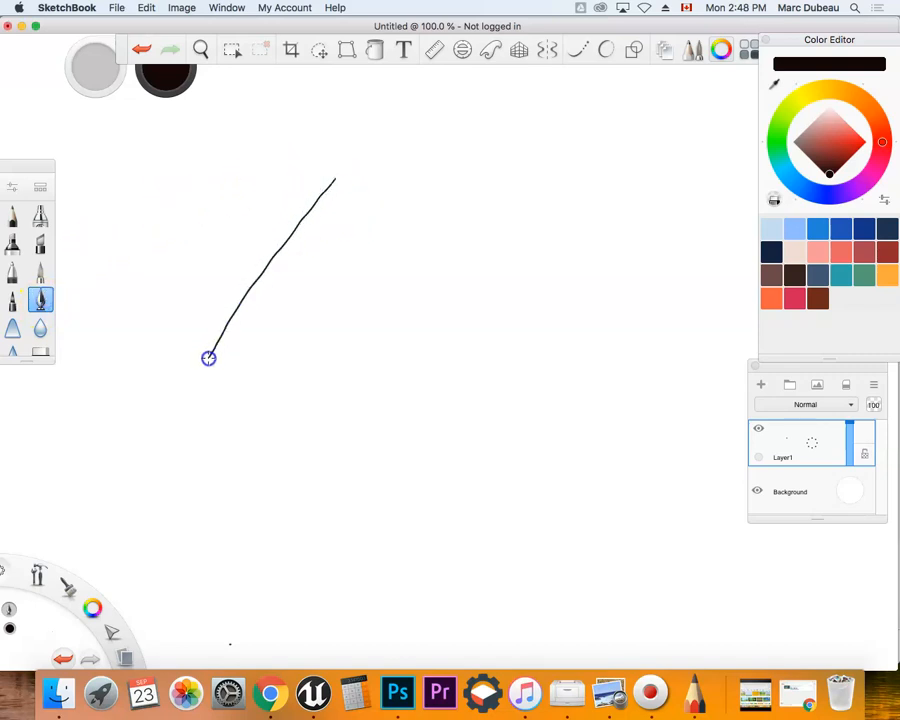
{"action": "left_click_drag", "start_coordinate": [208, 357], "coordinate": [322, 348]}
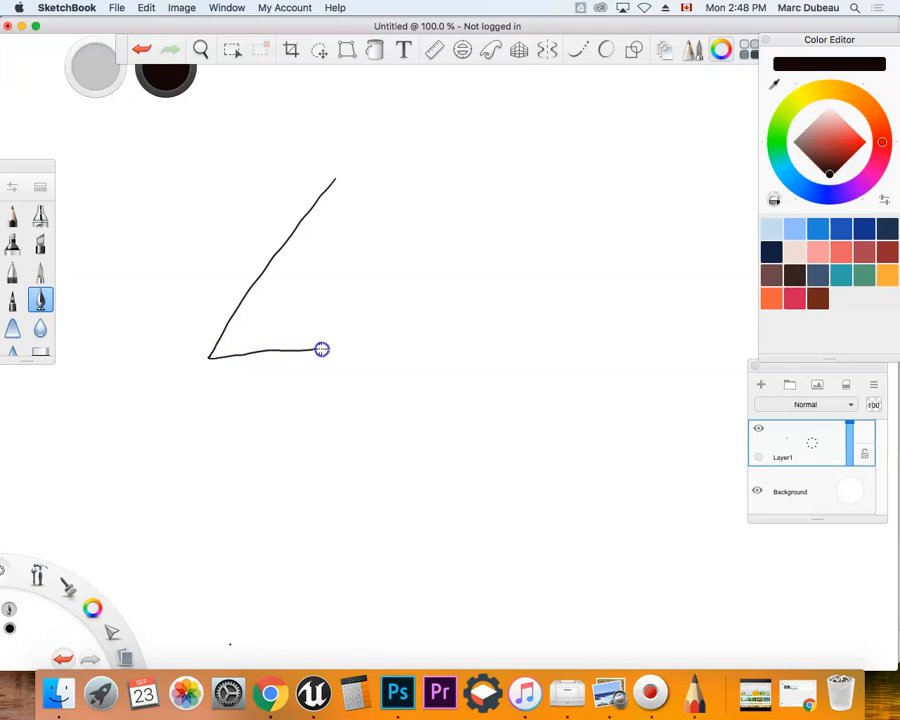
{"action": "left_click_drag", "start_coordinate": [321, 349], "coordinate": [480, 356]}
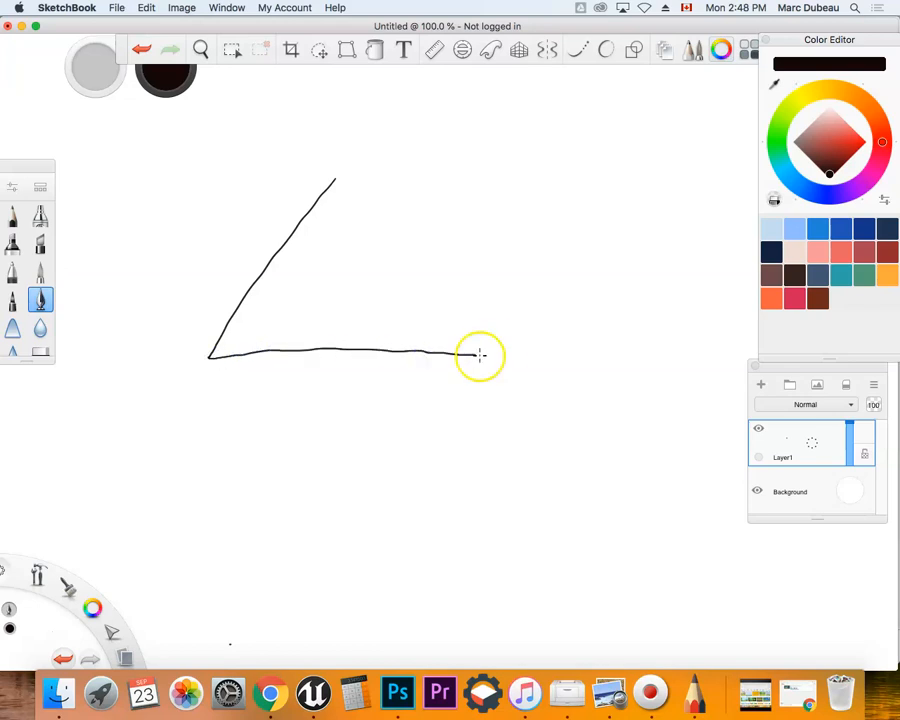
{"action": "left_click_drag", "start_coordinate": [478, 352], "coordinate": [360, 190]}
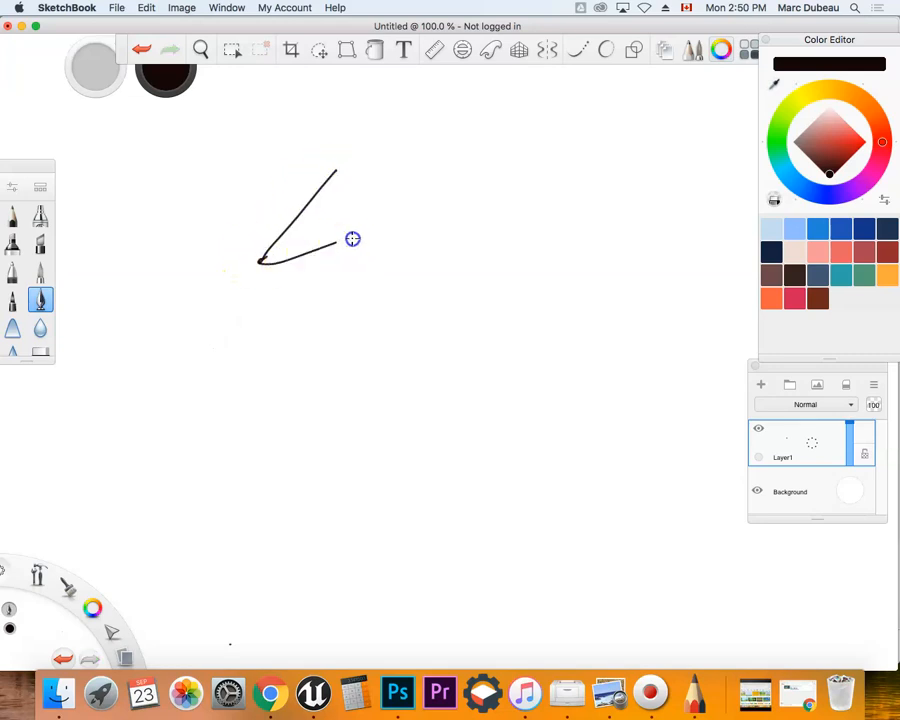
{"action": "left_click_drag", "start_coordinate": [352, 239], "coordinate": [337, 166]}
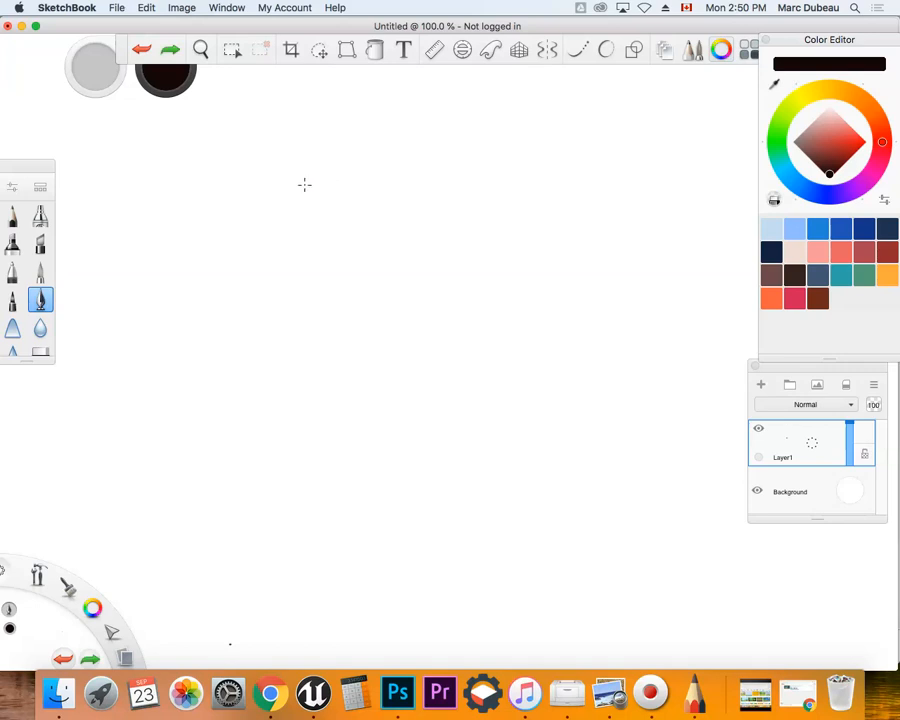
Browse the Image menu, then open Edit > Stylus Responsiveness with its pressure slider
{"action": "left_click", "coordinate": [181, 7]}
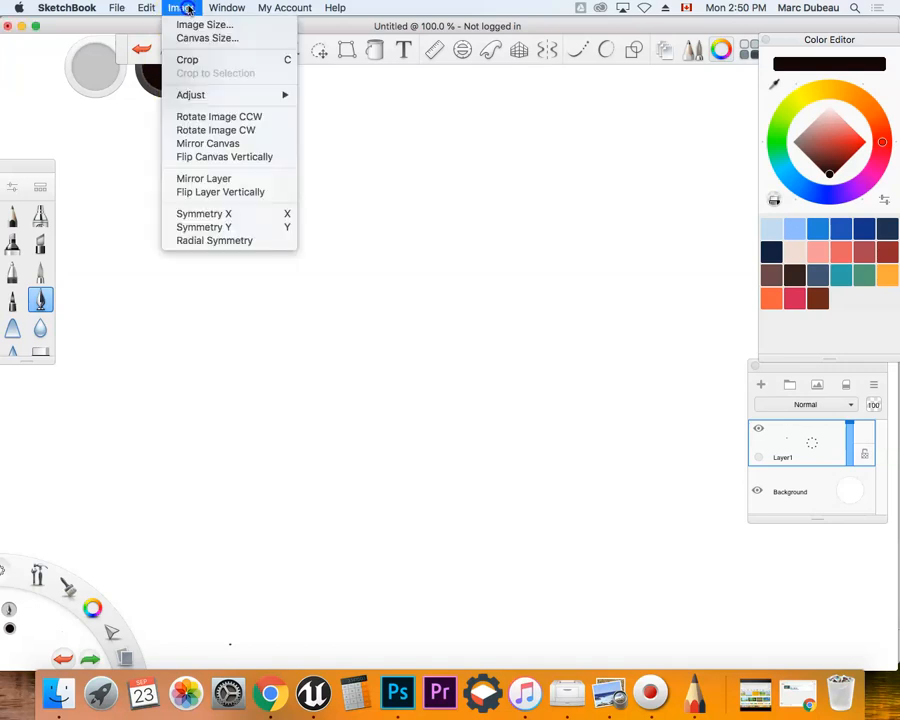
{"action": "left_click", "coordinate": [146, 8]}
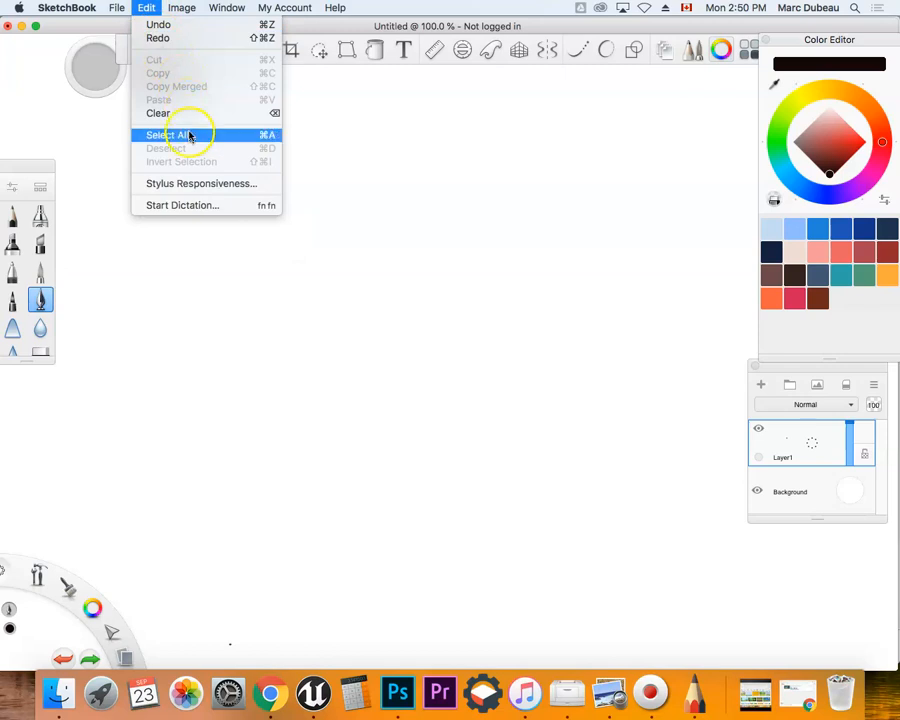
{"action": "left_click", "coordinate": [200, 183]}
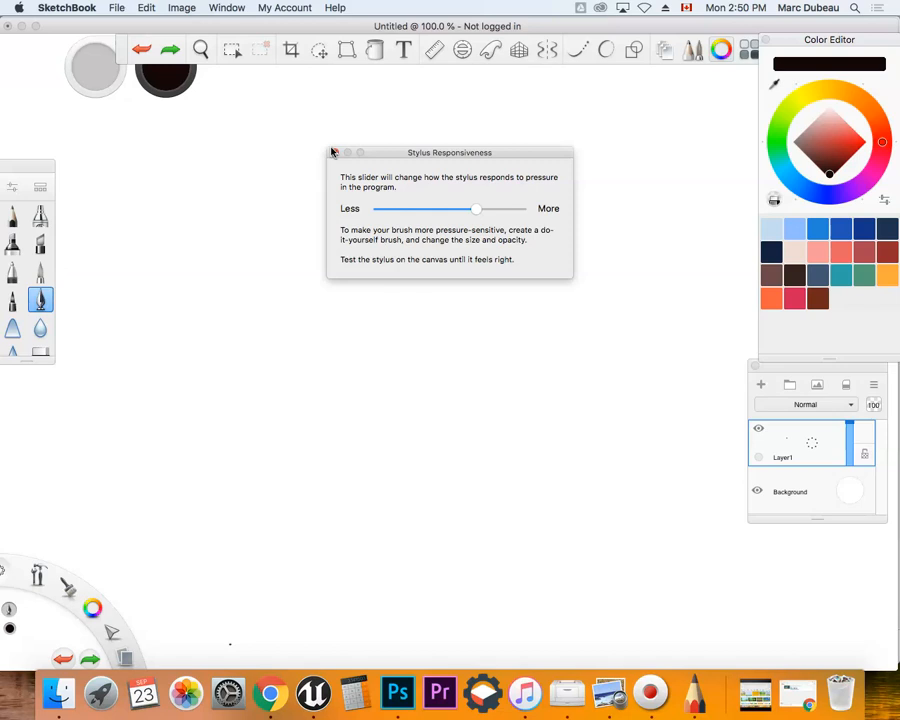
Draw left, base and right pen strokes forming a closed black triangle body
{"action": "left_click_drag", "start_coordinate": [330, 208], "coordinate": [256, 298]}
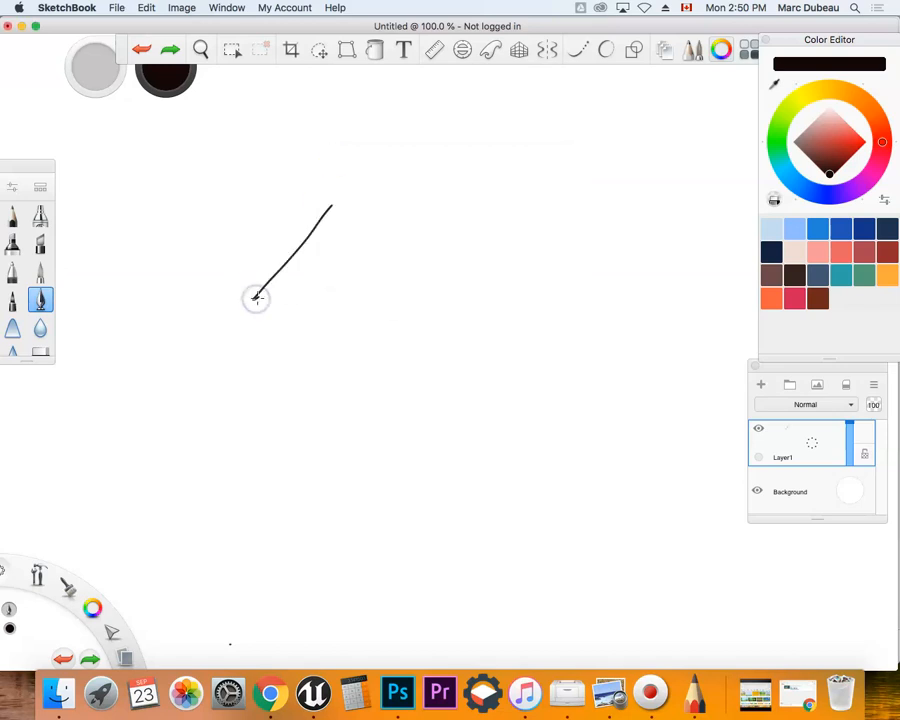
{"action": "left_click_drag", "start_coordinate": [255, 300], "coordinate": [380, 305]}
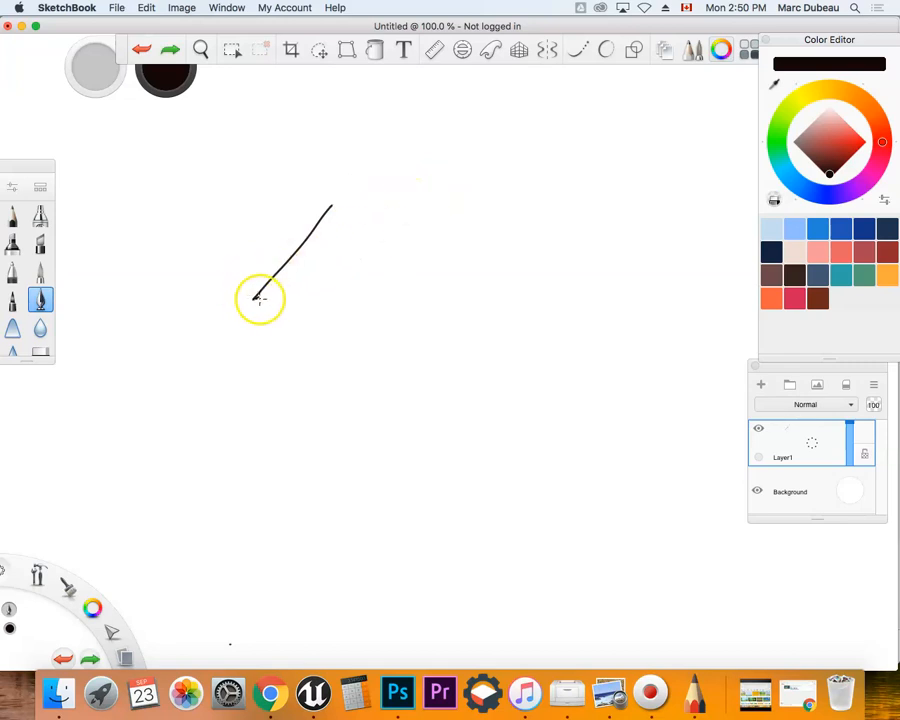
{"action": "left_click_drag", "start_coordinate": [260, 298], "coordinate": [438, 318]}
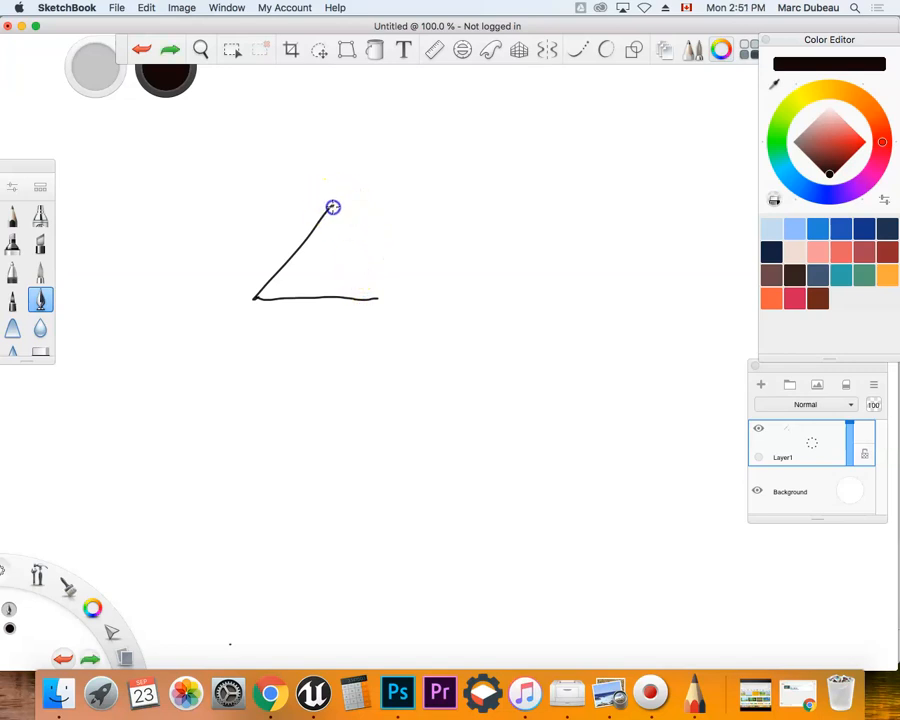
{"action": "left_click_drag", "start_coordinate": [333, 207], "coordinate": [365, 300]}
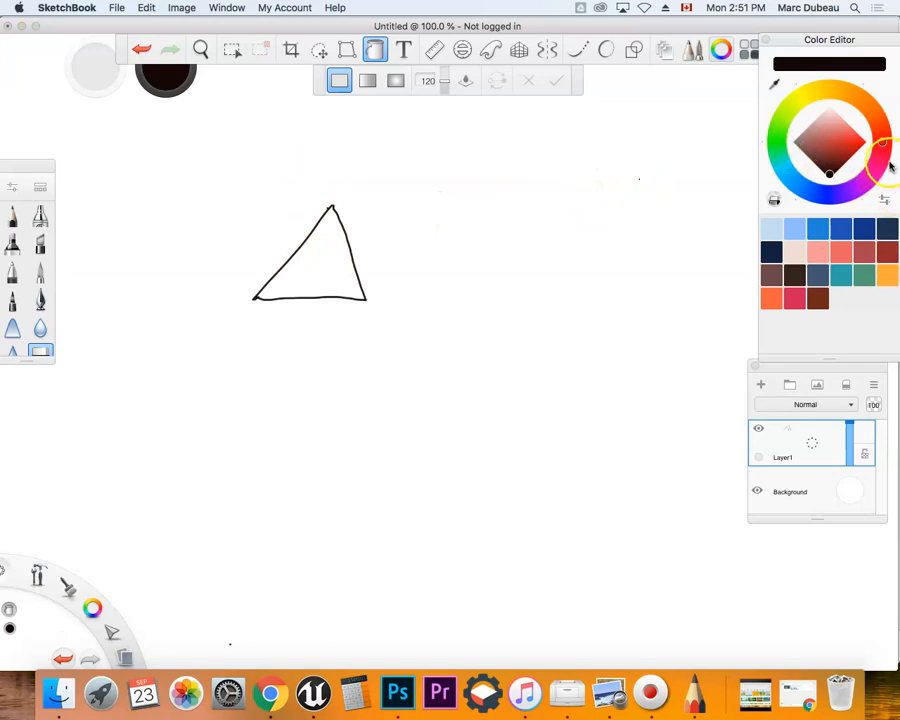
Choose a red hue and fill the inside of the triangle with it
{"action": "left_click", "coordinate": [328, 278]}
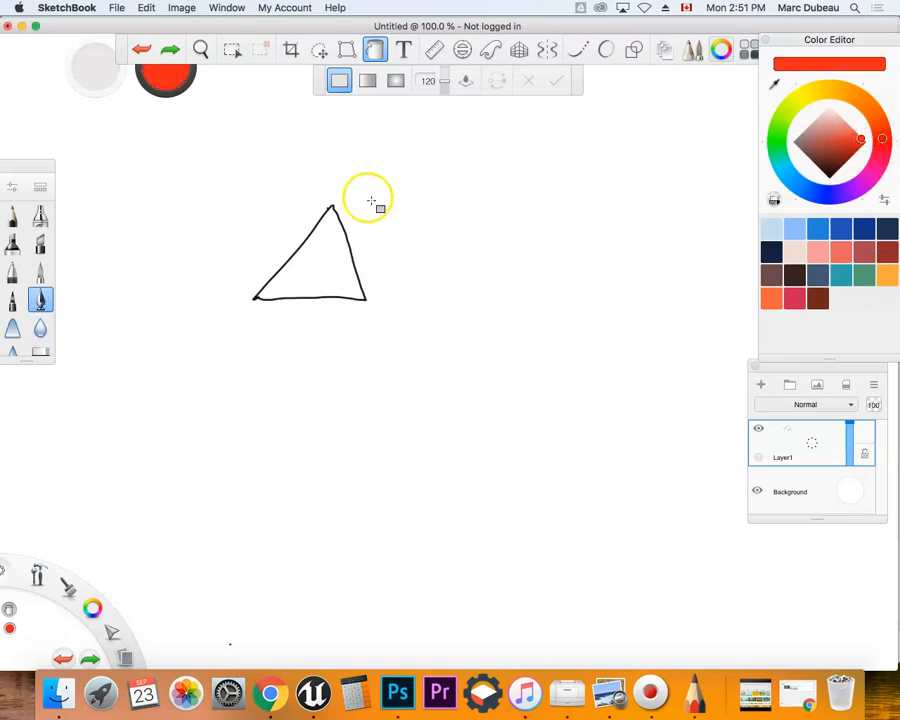
{"action": "left_click", "coordinate": [325, 258]}
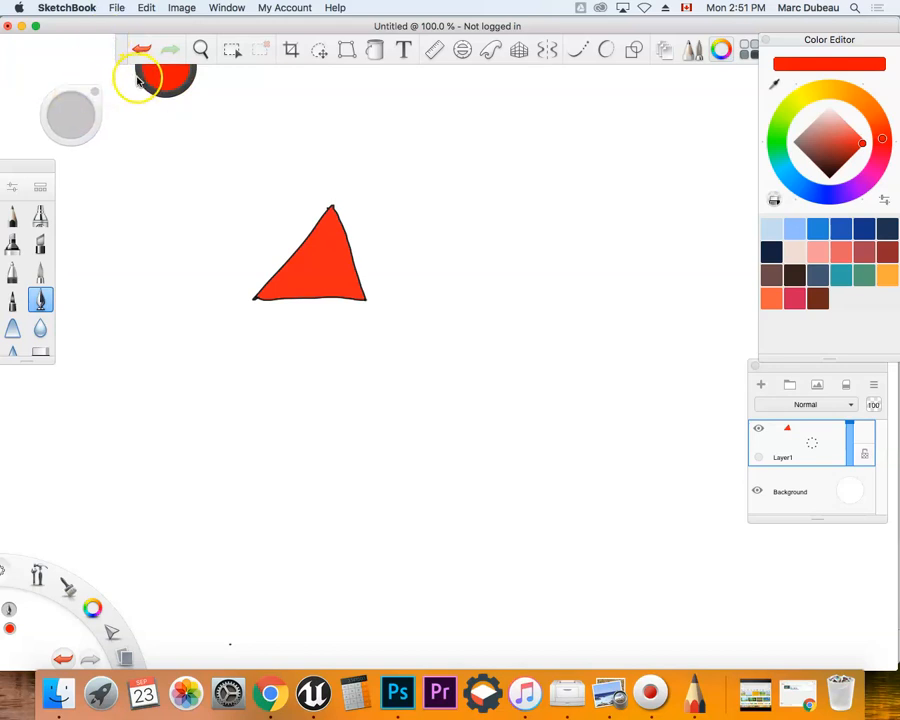
Move the colour puck aside and drag it down to deepen the red
{"action": "left_click_drag", "start_coordinate": [150, 80], "coordinate": [150, 135]}
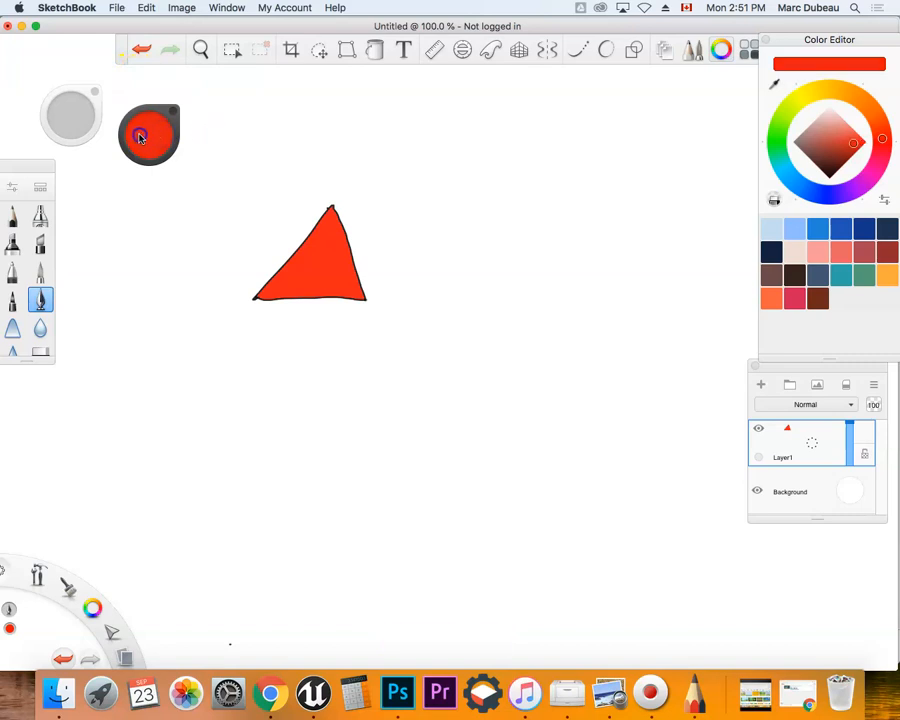
{"action": "left_click", "coordinate": [148, 135]}
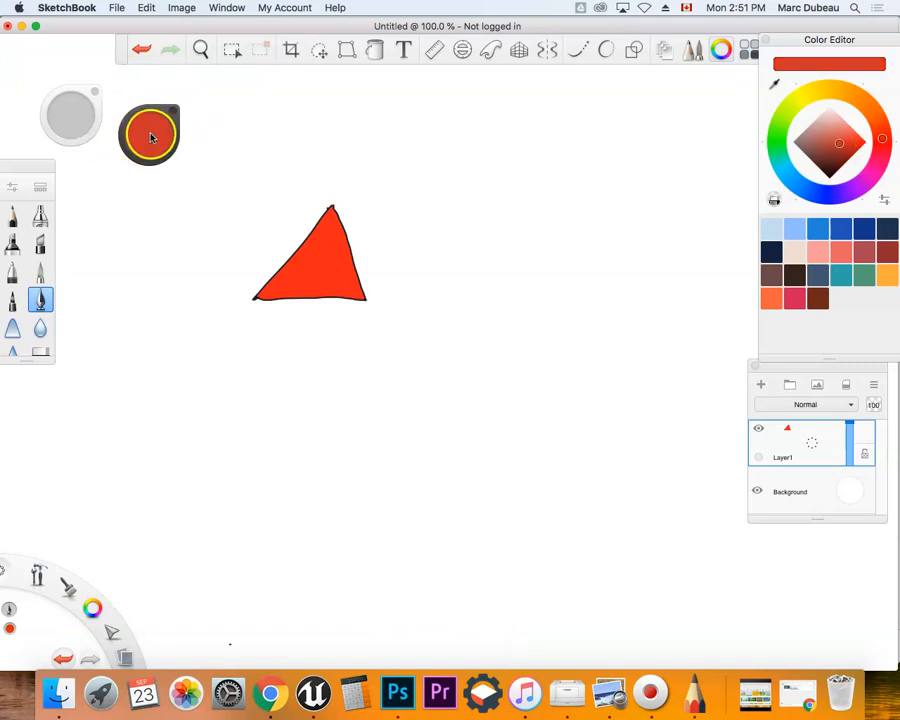
{"action": "left_click", "coordinate": [149, 130]}
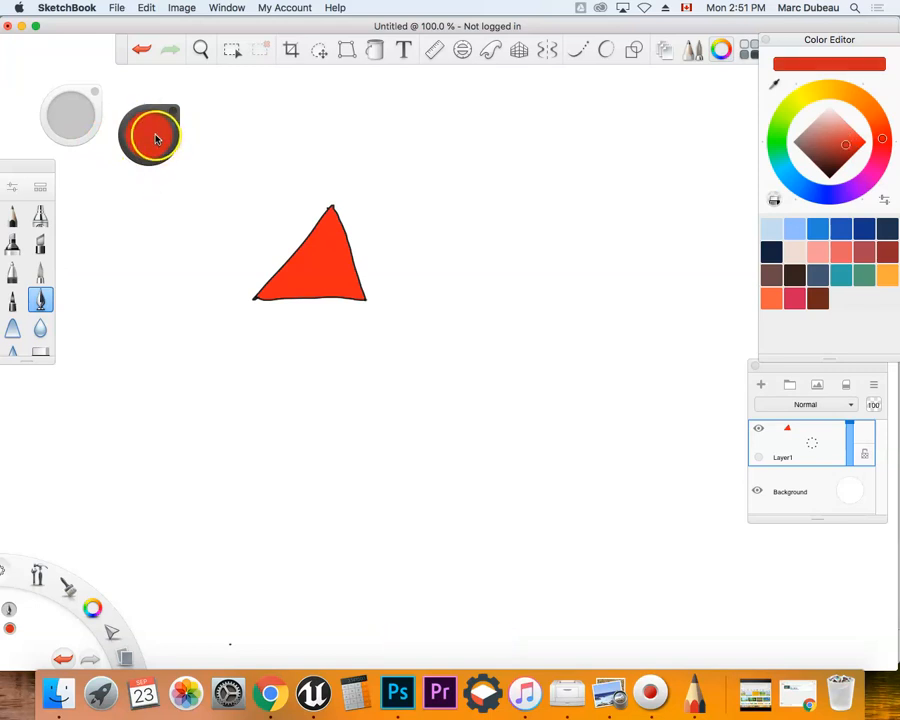
{"action": "left_click_drag", "start_coordinate": [150, 135], "coordinate": [148, 173]}
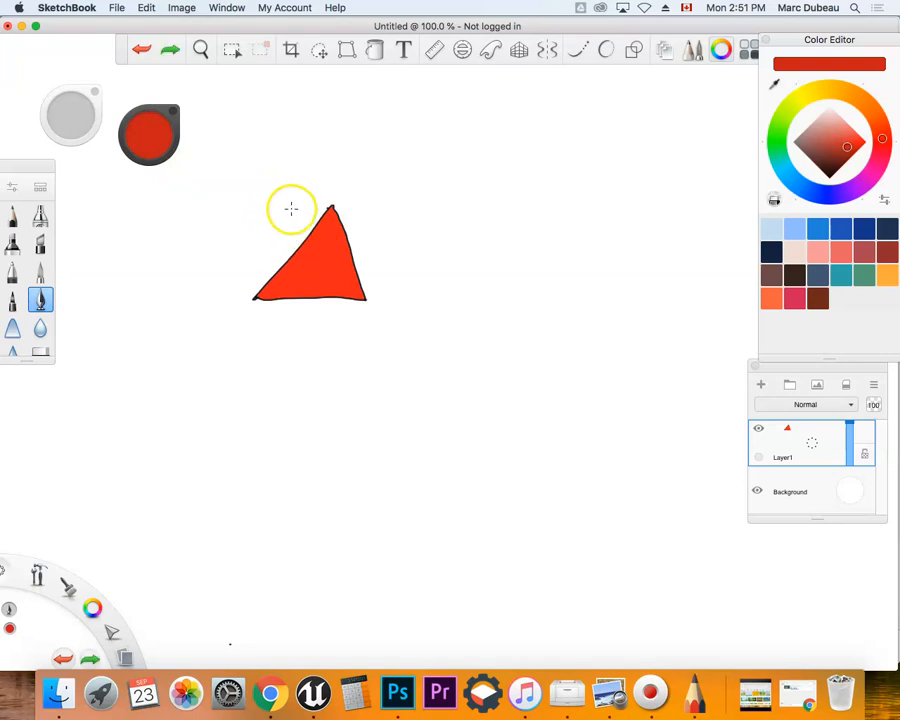
{"action": "mouse_move", "coordinate": [192, 200]}
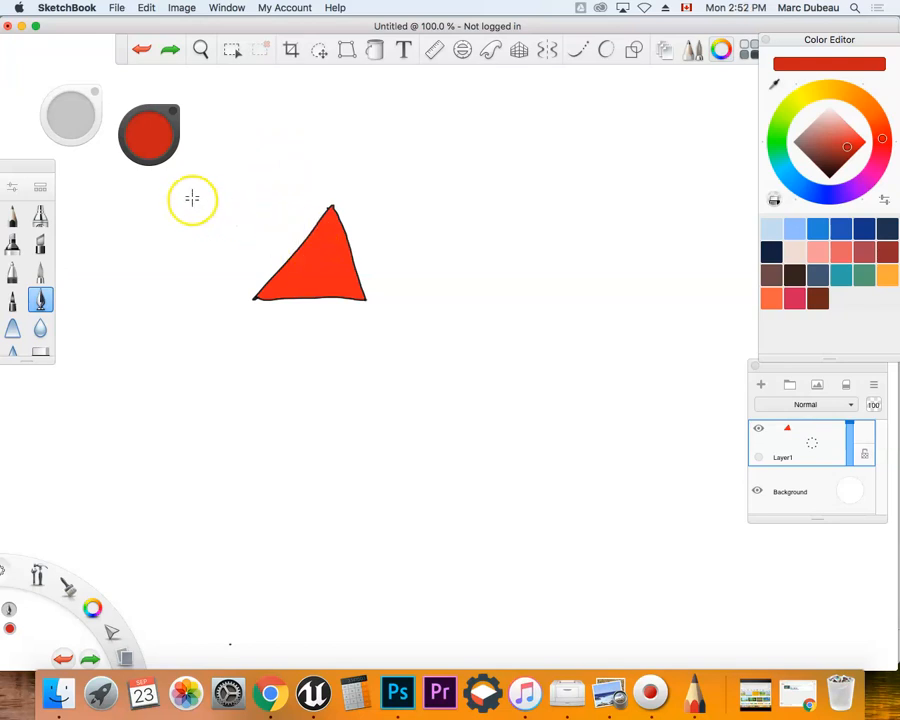
{"action": "mouse_move", "coordinate": [204, 197]}
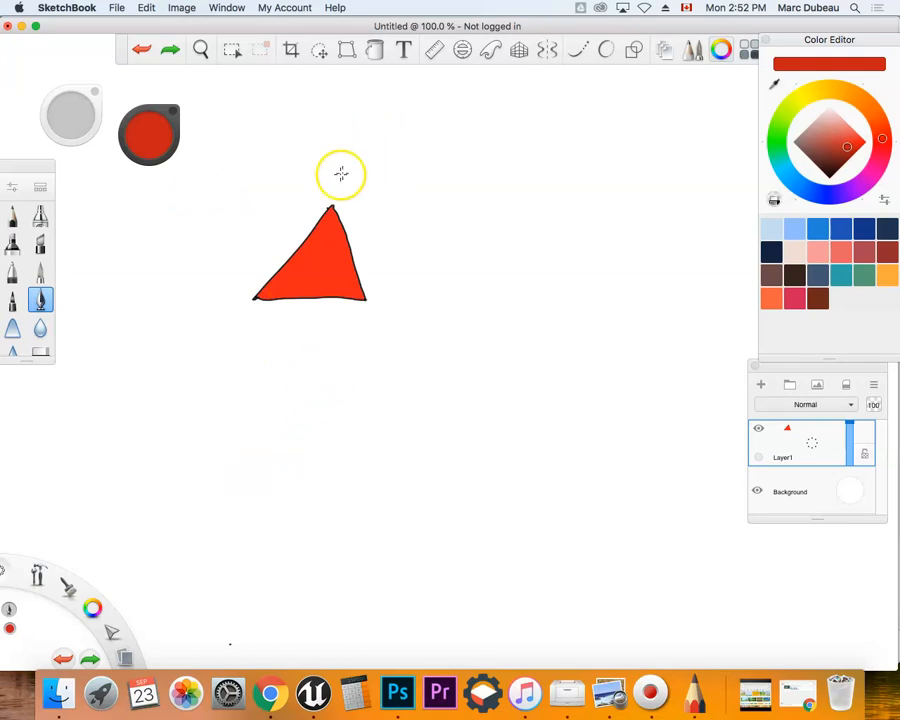
{"action": "mouse_move", "coordinate": [317, 218]}
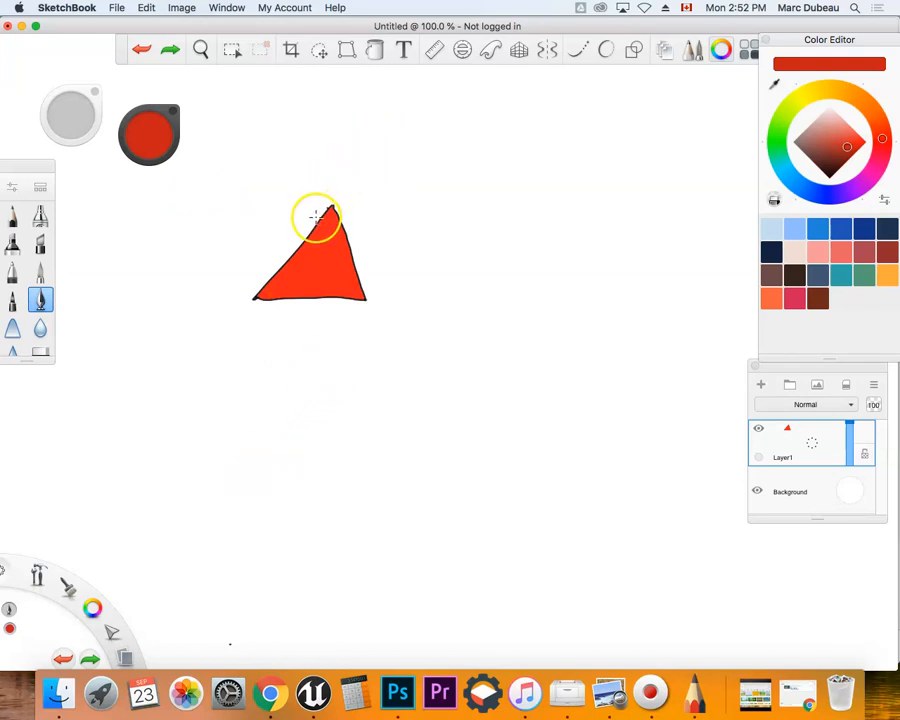
{"action": "mouse_move", "coordinate": [310, 232]}
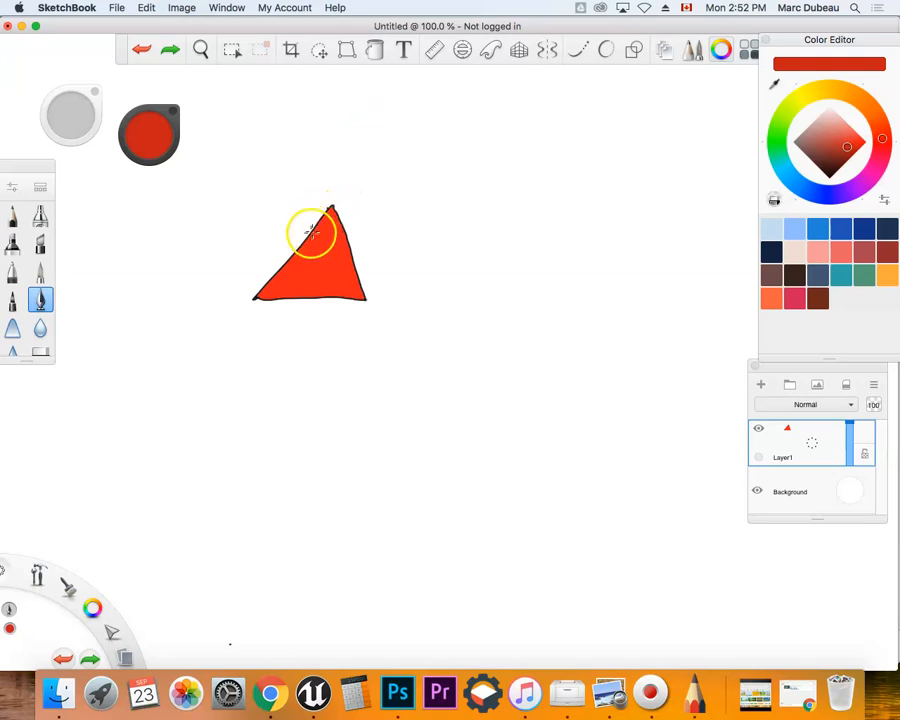
{"action": "mouse_move", "coordinate": [185, 220]}
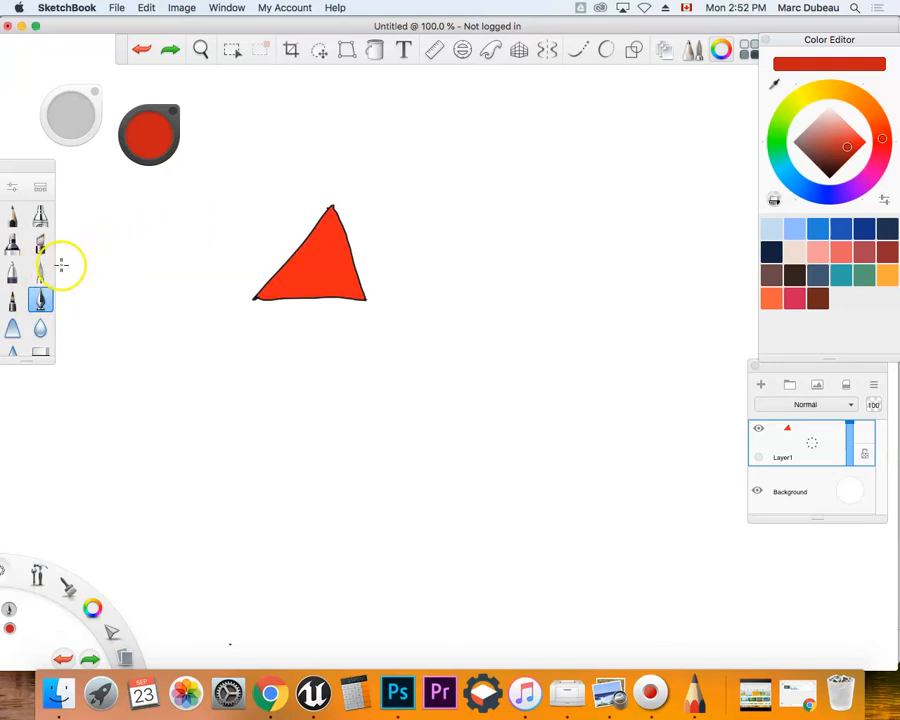
{"action": "mouse_move", "coordinate": [800, 232]}
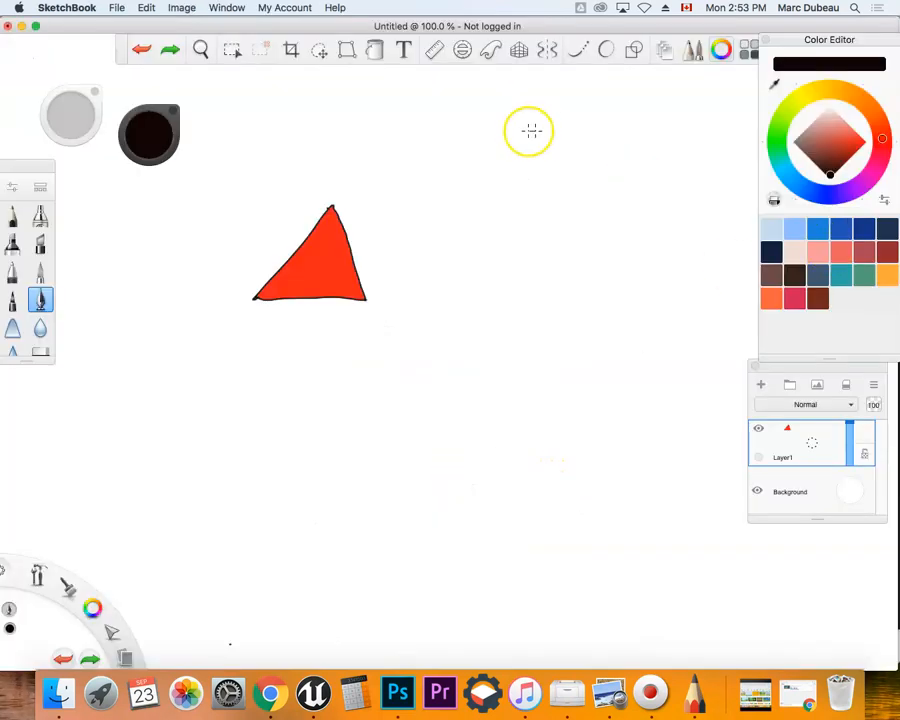
{"action": "mouse_move", "coordinate": [331, 207]}
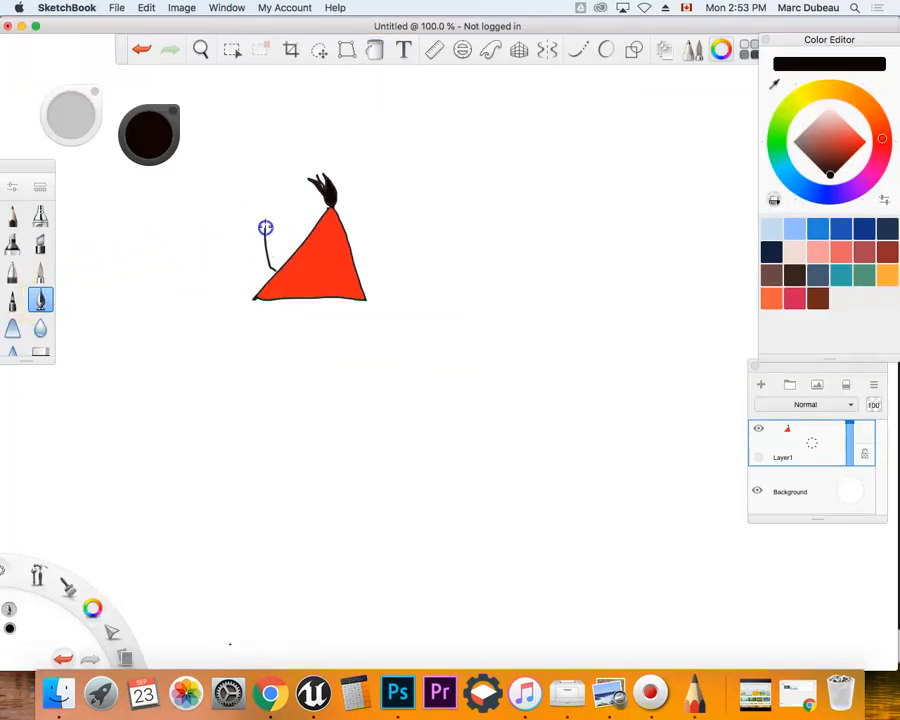
Paint a black feathery tail stroke on the red triangle's left side
{"action": "left_click_drag", "start_coordinate": [265, 227], "coordinate": [260, 277]}
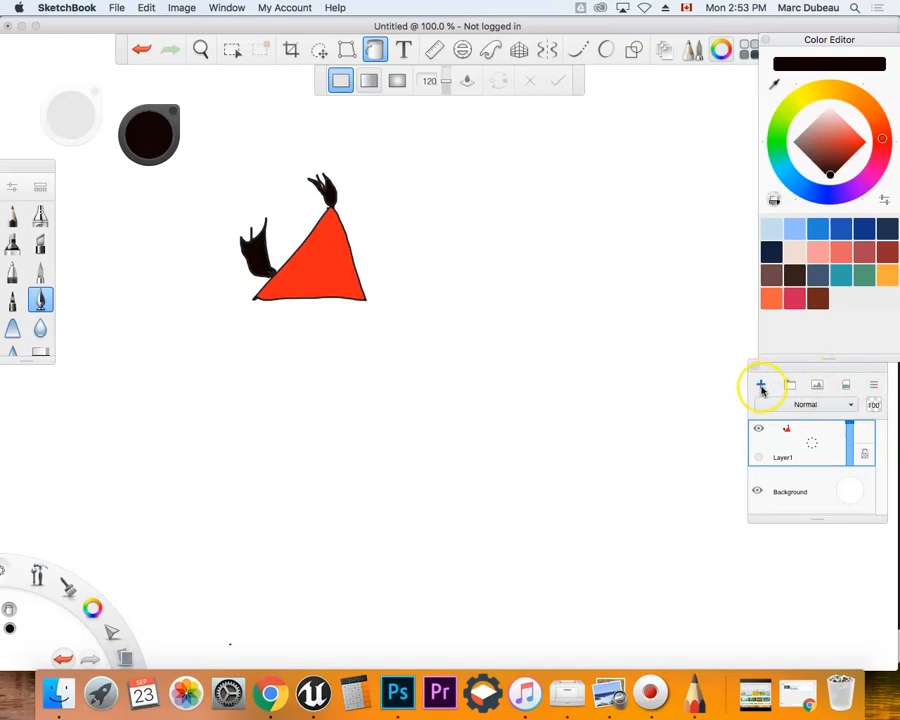
Add a new Layer2 in the Layers panel for the eyebrow outlines
{"action": "left_click", "coordinate": [760, 385]}
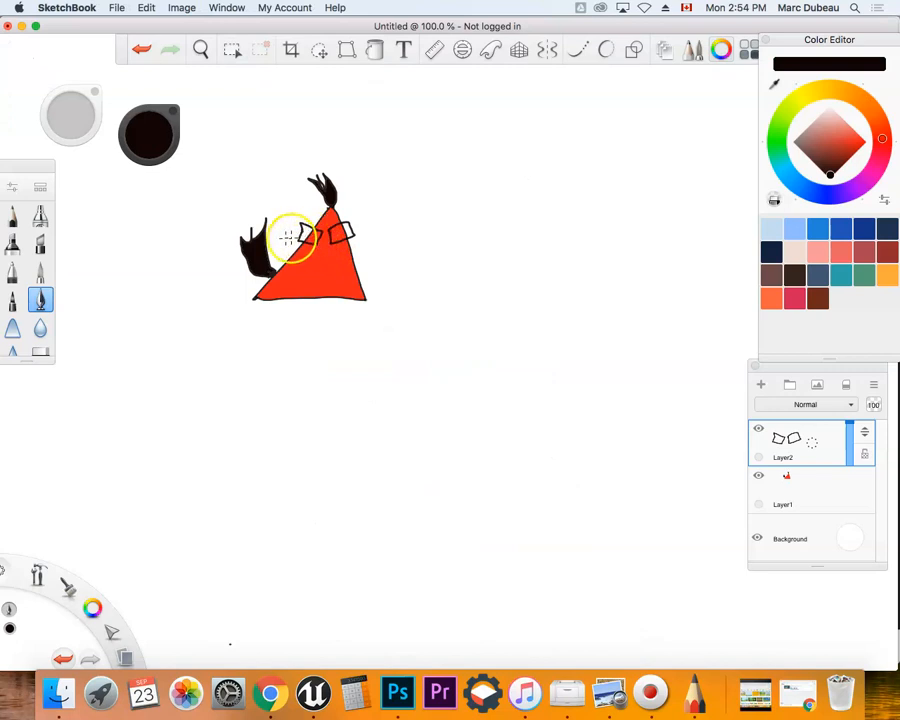
{"action": "left_click", "coordinate": [813, 92]}
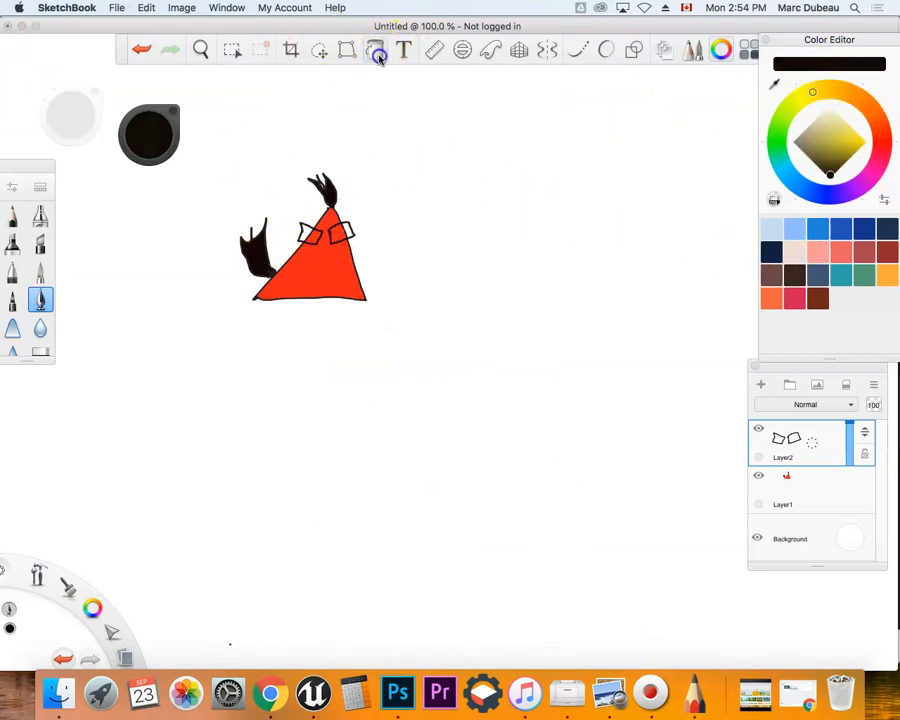
Pick the Fill tool and yellow, then fill the eyebrow outline
{"action": "left_click", "coordinate": [376, 50]}
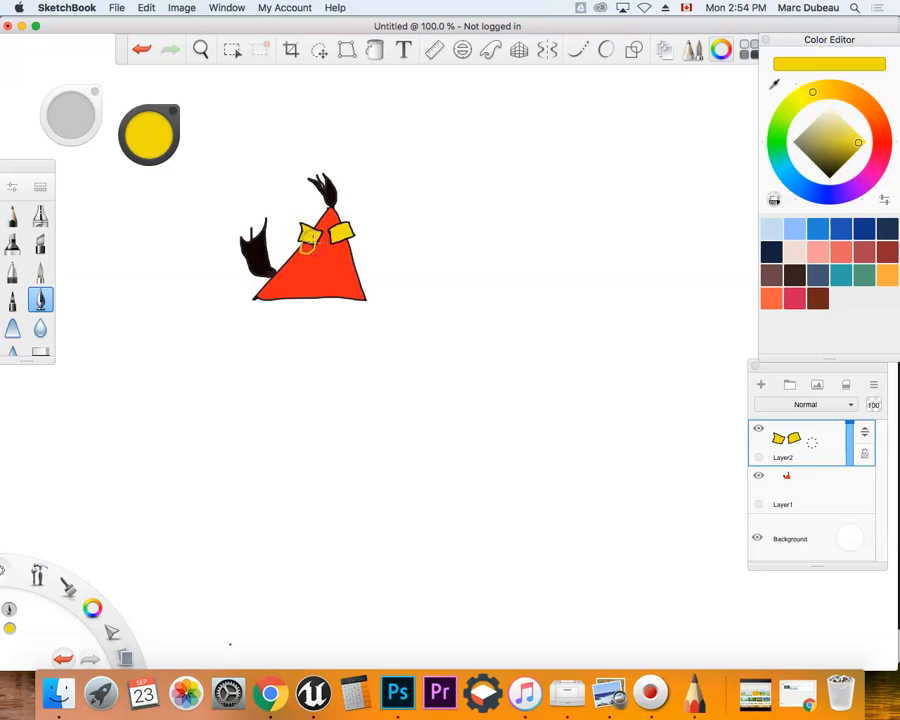
{"action": "left_click", "coordinate": [838, 183]}
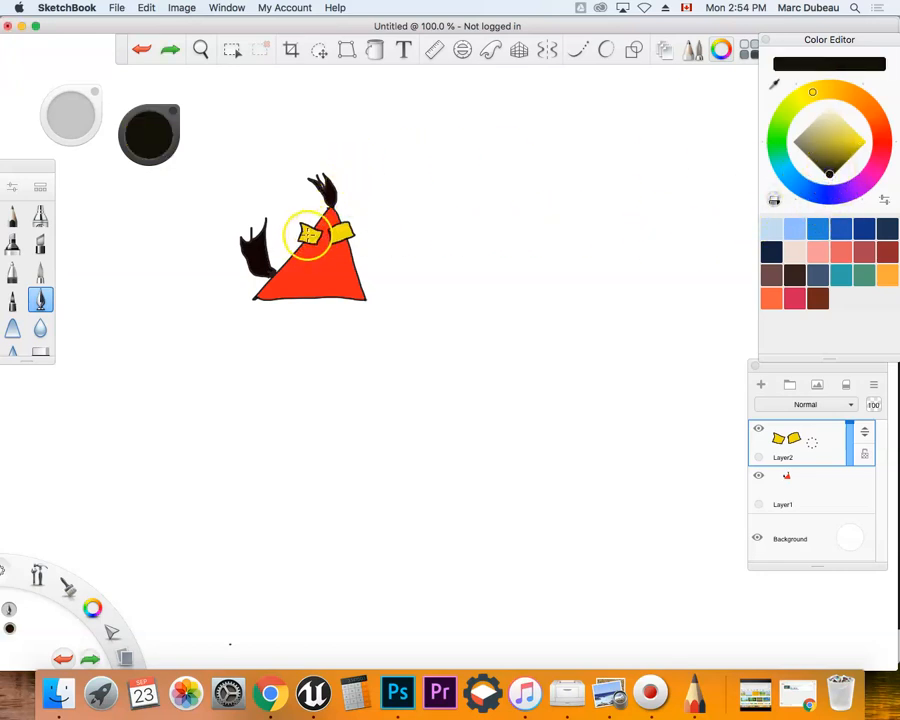
{"action": "left_click", "coordinate": [315, 240]}
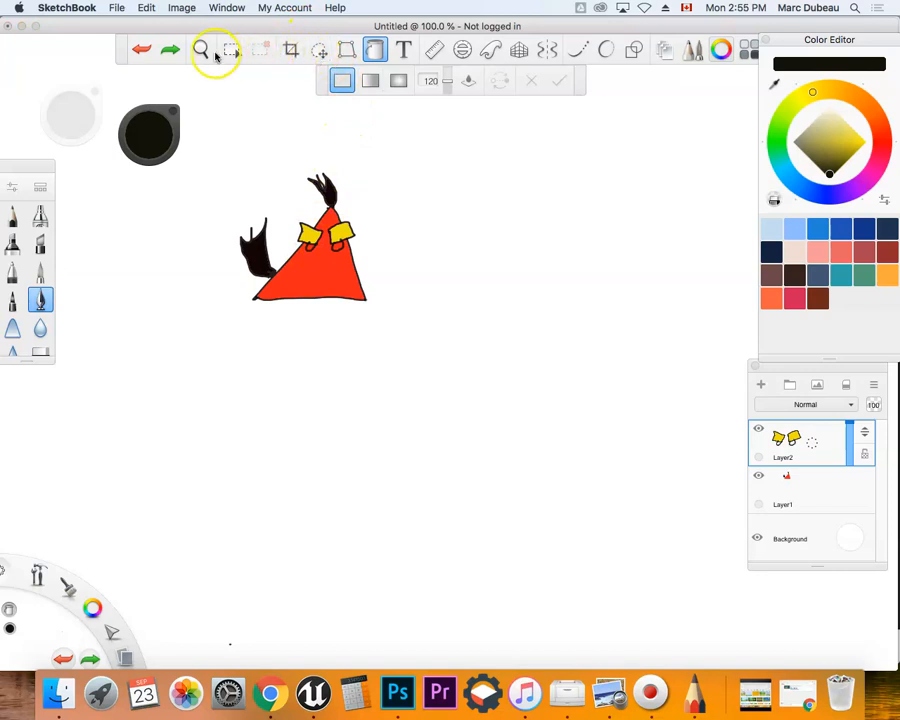
Zoom in and draw a four-stroke trapezoid mouth outline along the triangle's base
{"action": "left_click", "coordinate": [200, 50]}
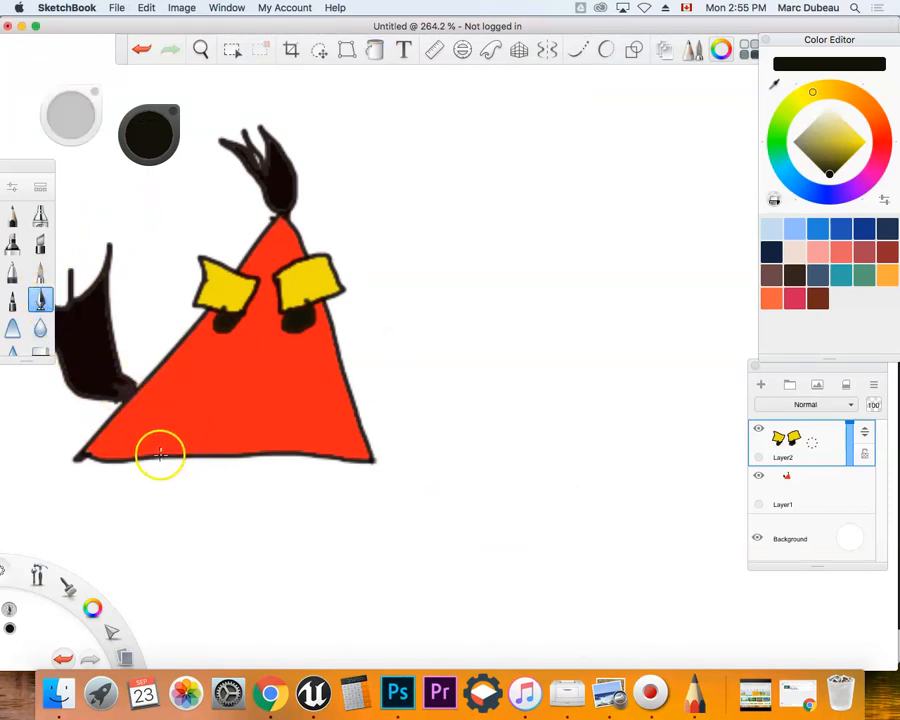
{"action": "left_click_drag", "start_coordinate": [160, 455], "coordinate": [265, 432]}
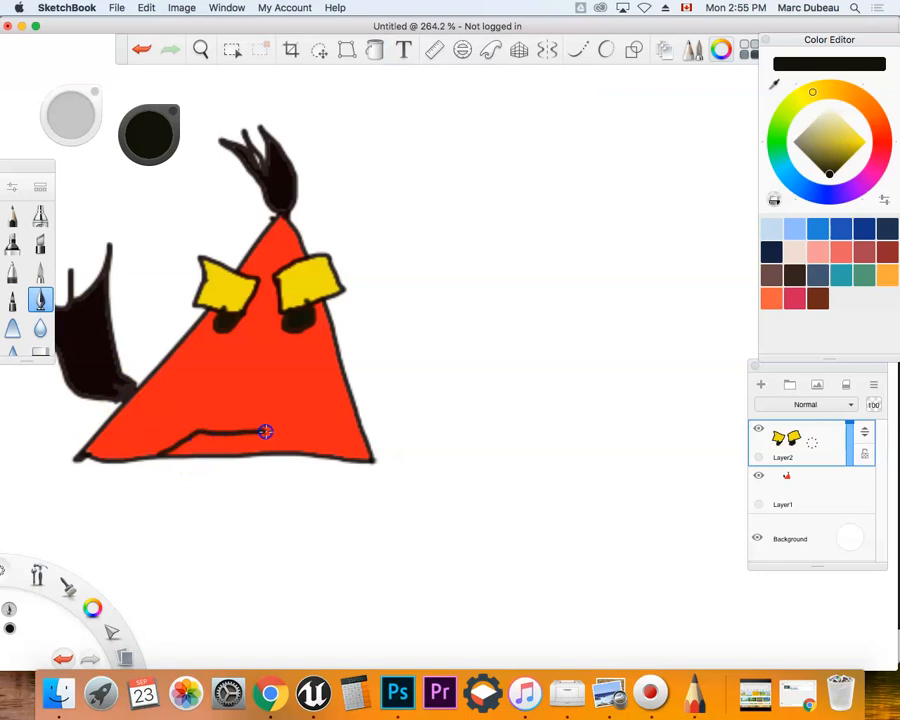
{"action": "left_click_drag", "start_coordinate": [265, 432], "coordinate": [296, 451]}
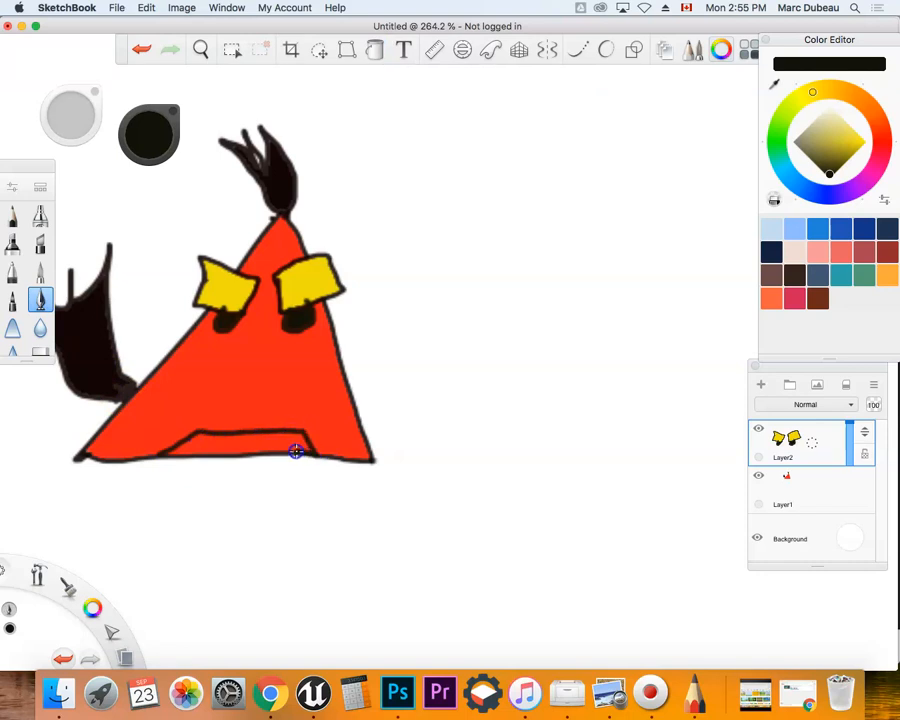
{"action": "left_click_drag", "start_coordinate": [295, 450], "coordinate": [223, 455]}
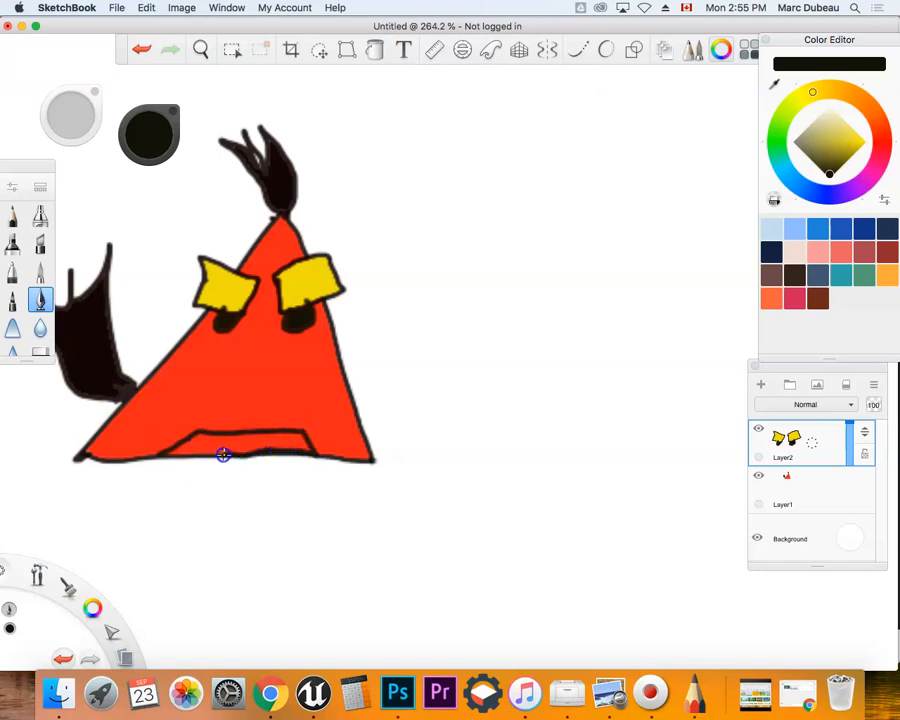
{"action": "left_click_drag", "start_coordinate": [223, 455], "coordinate": [160, 455]}
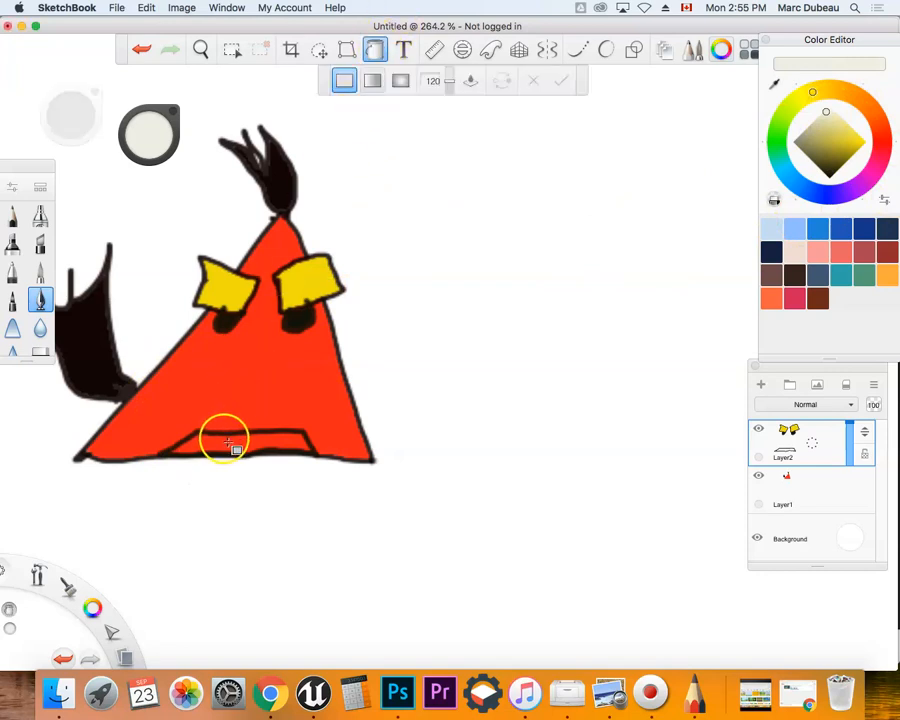
Fill the mouth with pale cream and show the Inking Pen properties at 90% opacity
{"action": "left_click", "coordinate": [235, 445]}
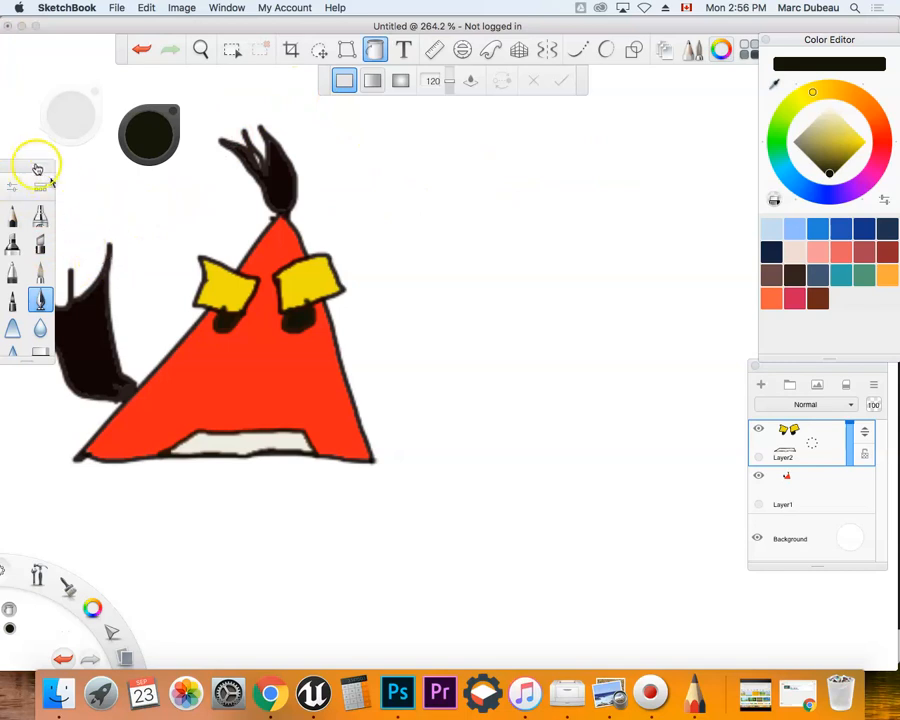
{"action": "left_click", "coordinate": [37, 167]}
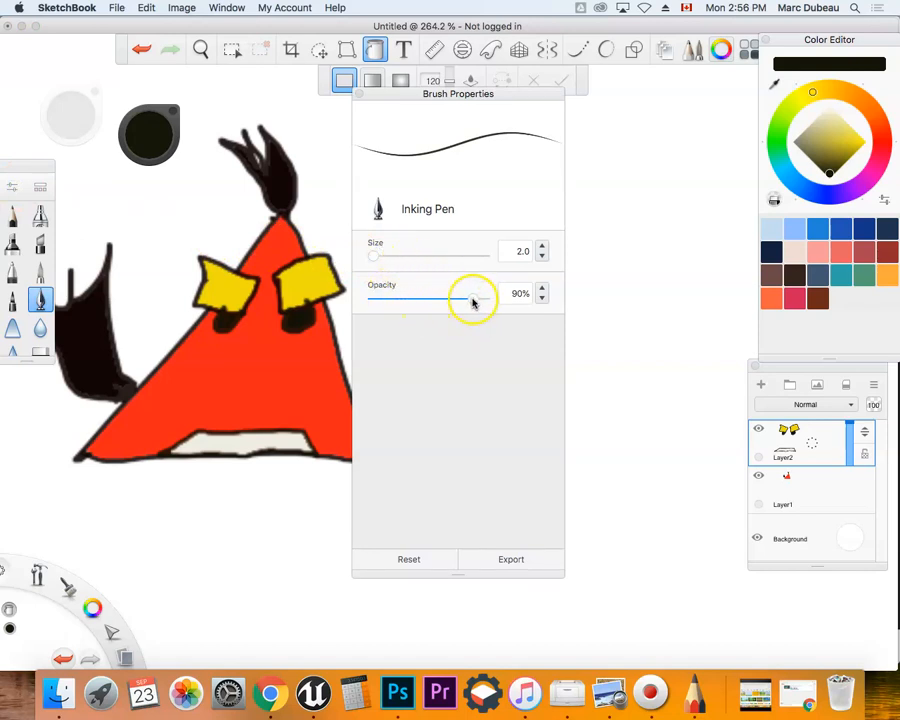
Raise the Inking Pen opacity to 100% and close Brush Properties
{"action": "left_click_drag", "start_coordinate": [473, 298], "coordinate": [488, 298]}
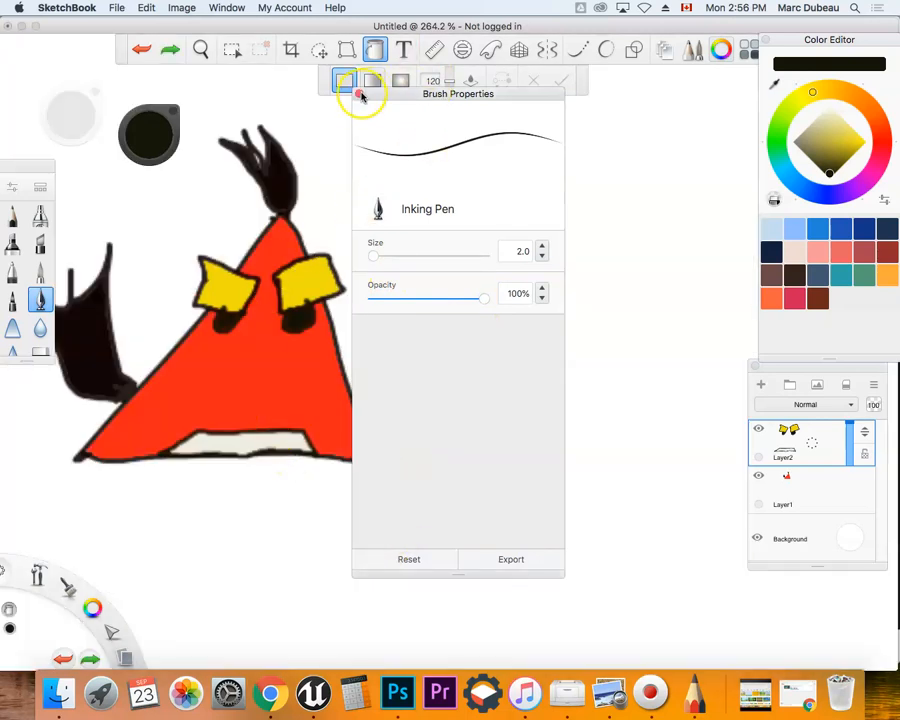
{"action": "left_click", "coordinate": [360, 94]}
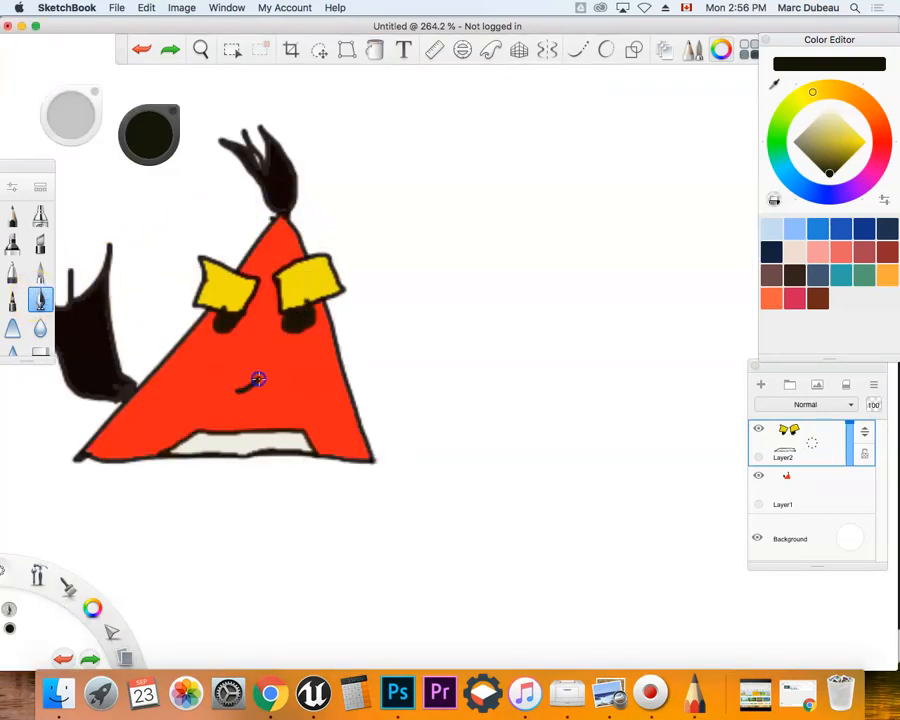
Draw the beak outline above the mouth: the upper and lower edges
{"action": "left_click_drag", "start_coordinate": [258, 378], "coordinate": [360, 415]}
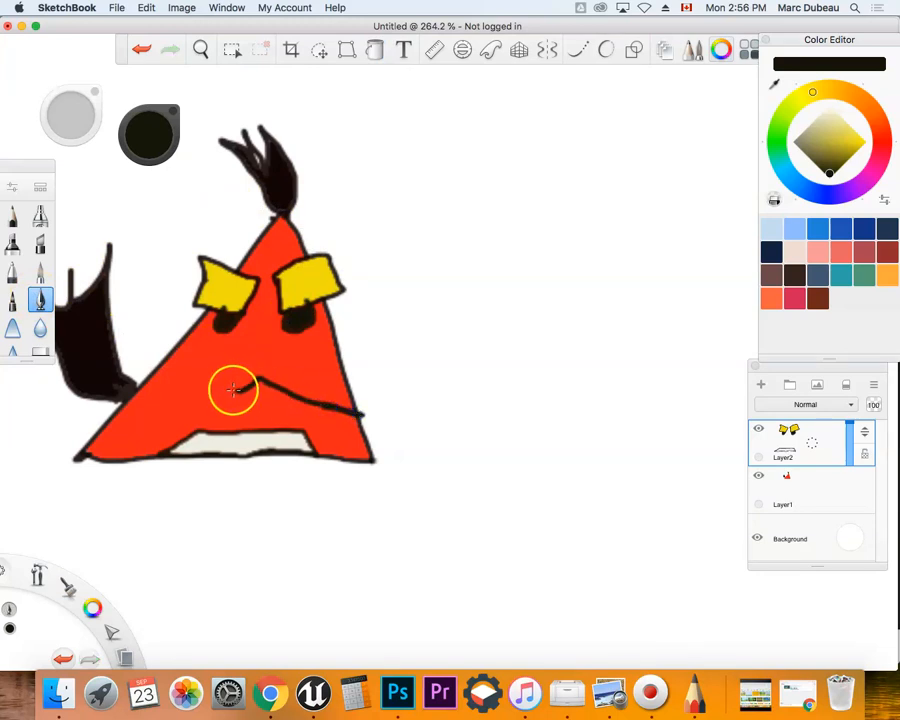
{"action": "left_click_drag", "start_coordinate": [232, 388], "coordinate": [337, 418]}
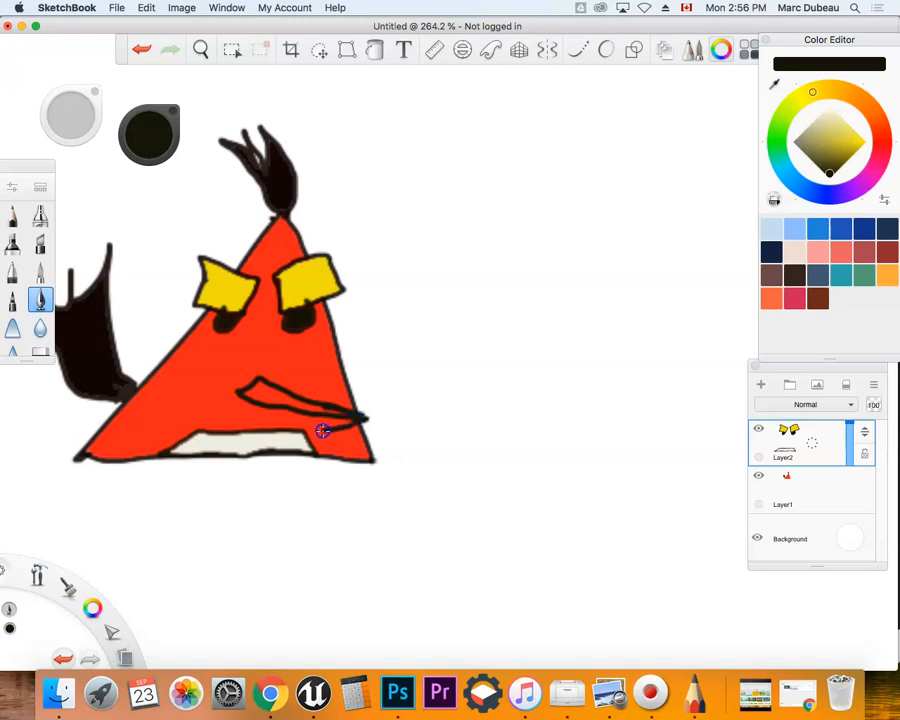
{"action": "left_click_drag", "start_coordinate": [323, 430], "coordinate": [253, 410]}
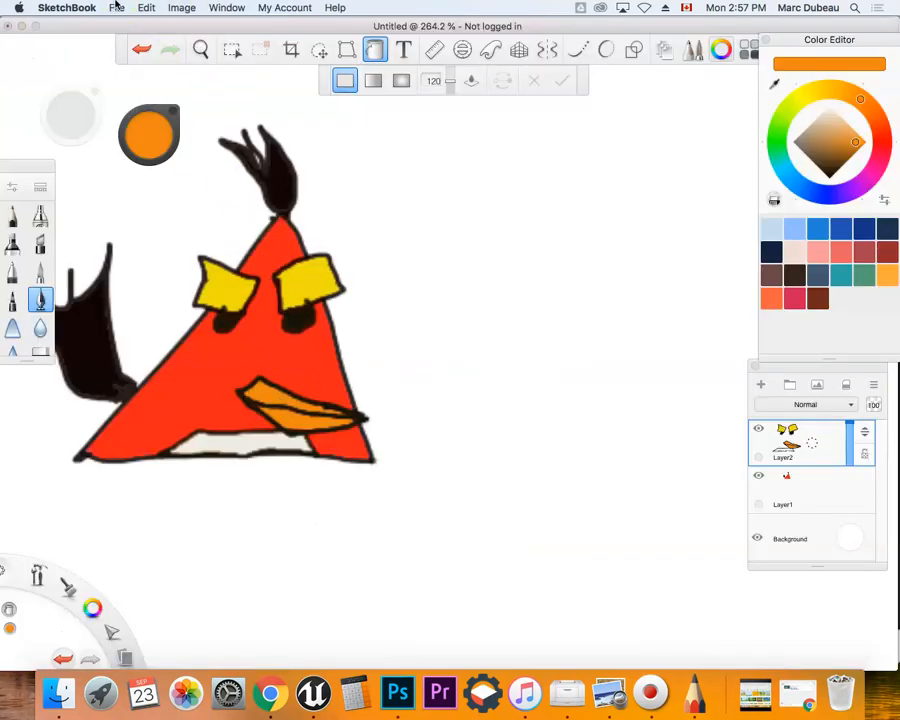
Save the cartoon as Image002 in Adobe Photoshop PSD format
{"action": "left_click", "coordinate": [117, 8]}
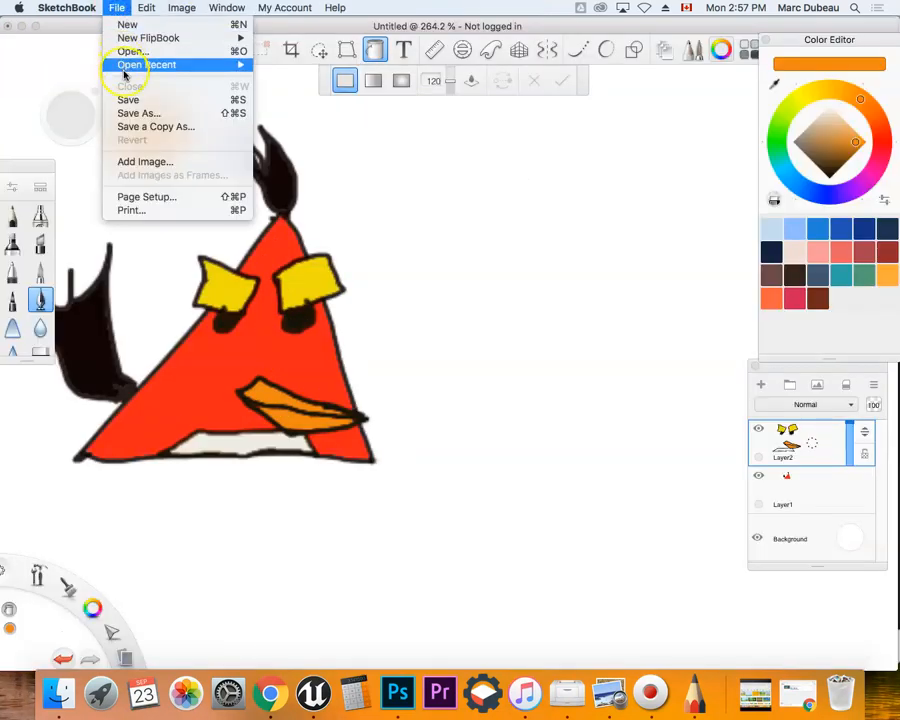
{"action": "mouse_move", "coordinate": [130, 99]}
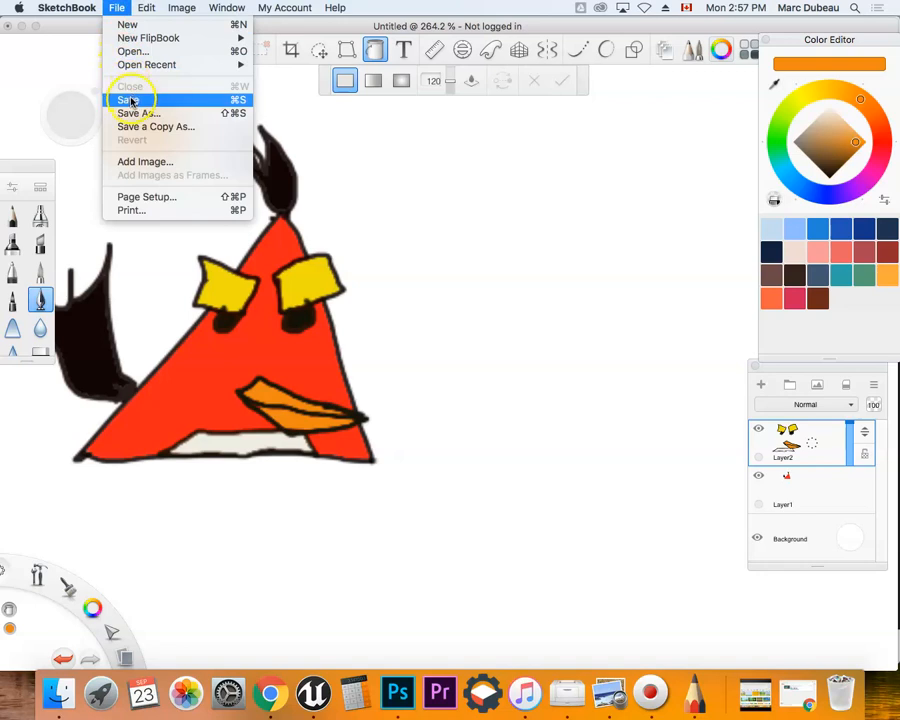
{"action": "left_click", "coordinate": [130, 99]}
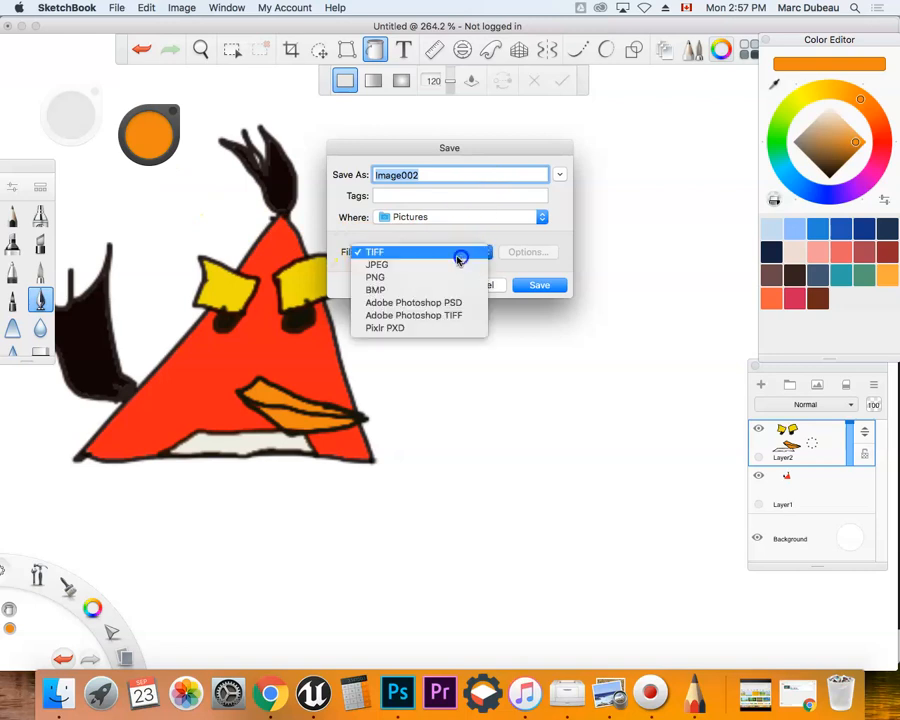
{"action": "left_click", "coordinate": [413, 302]}
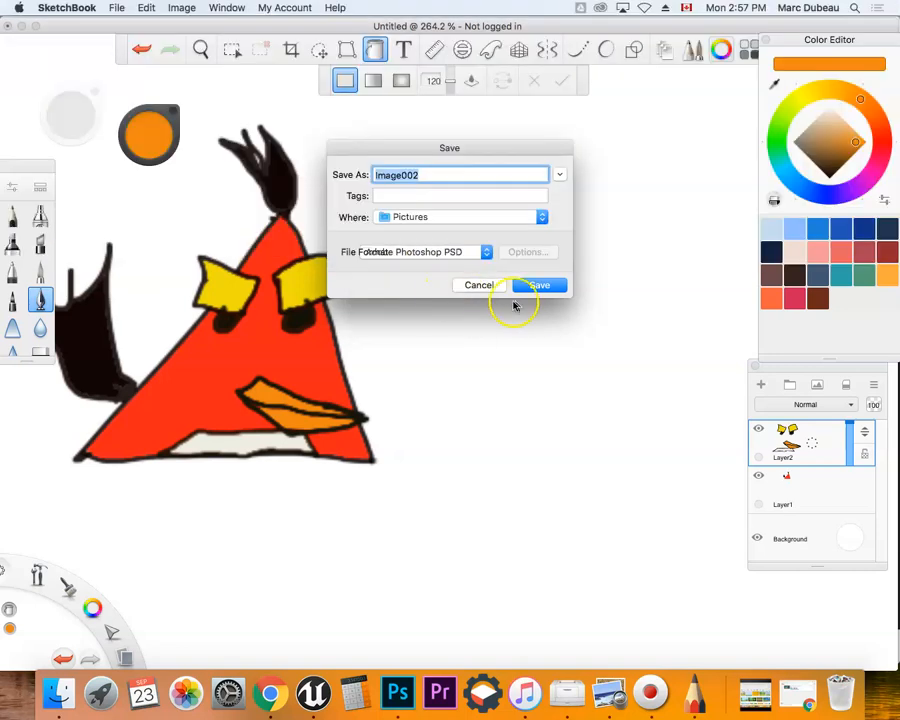
{"action": "left_click", "coordinate": [539, 285]}
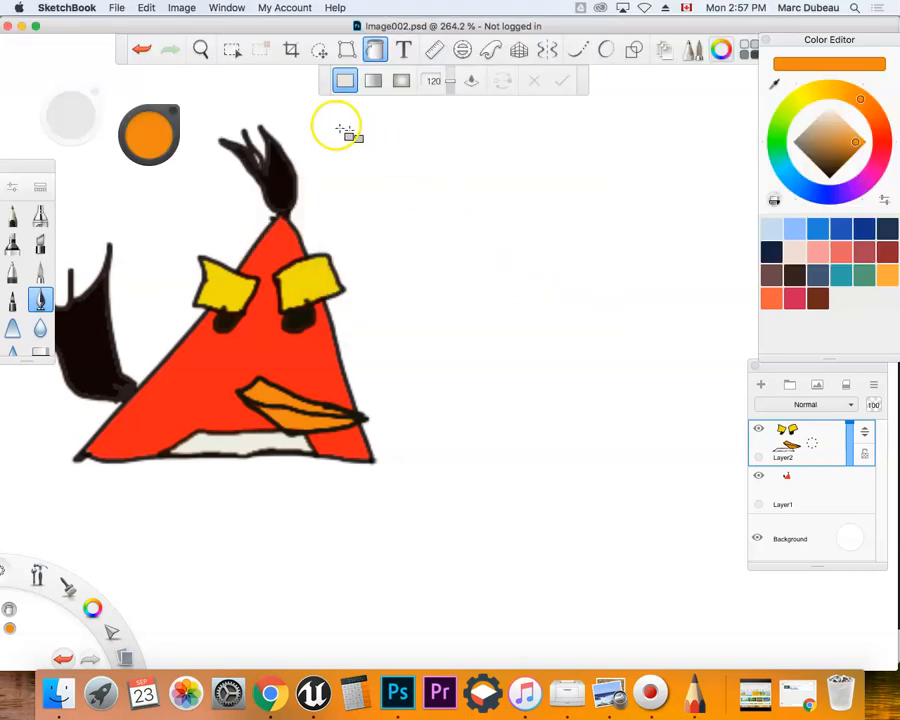
{"action": "left_click", "coordinate": [117, 8]}
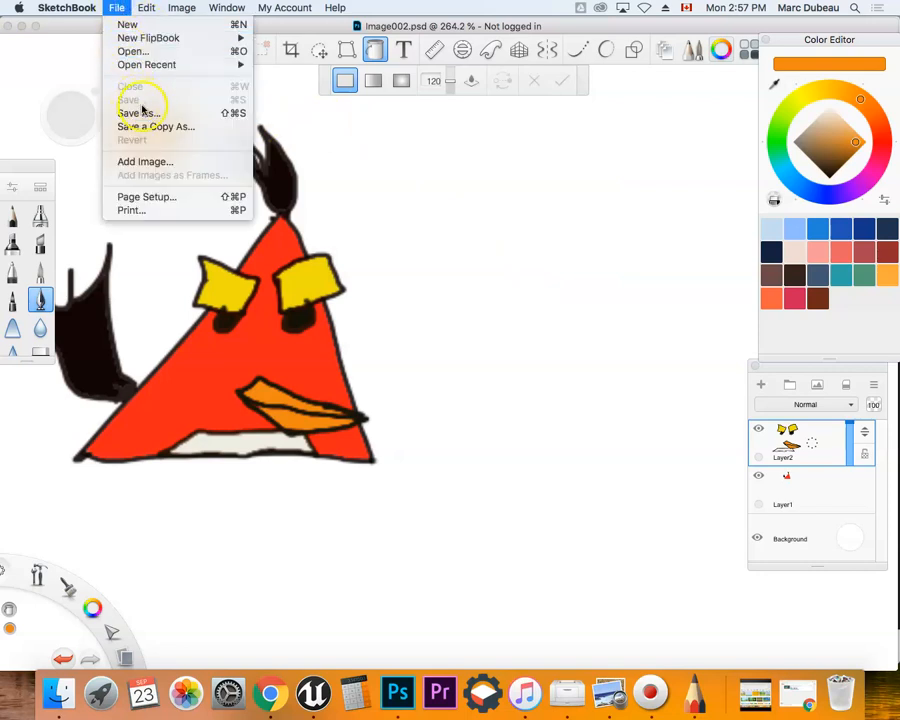
Start Save As, name the file 'angry bird', and open the format list
{"action": "left_click", "coordinate": [138, 112]}
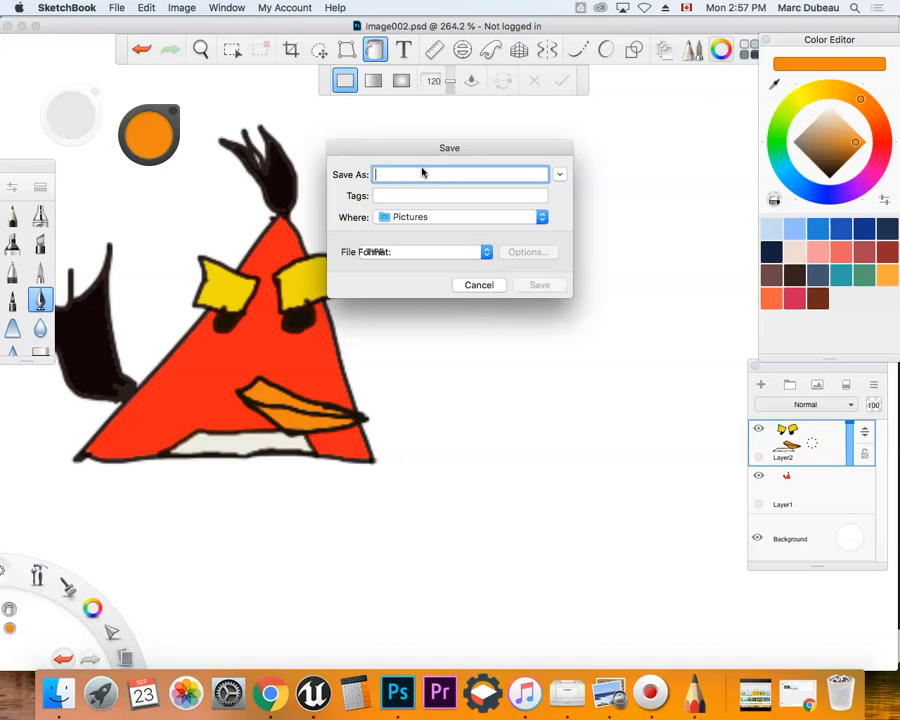
{"action": "type", "text": "angry bird"}
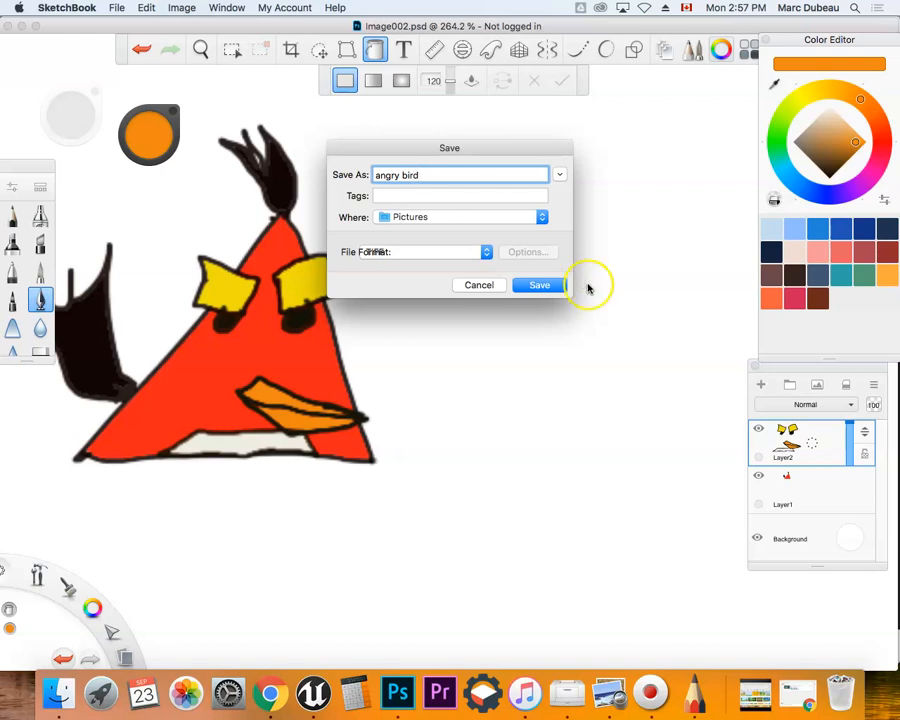
{"action": "left_click", "coordinate": [415, 251]}
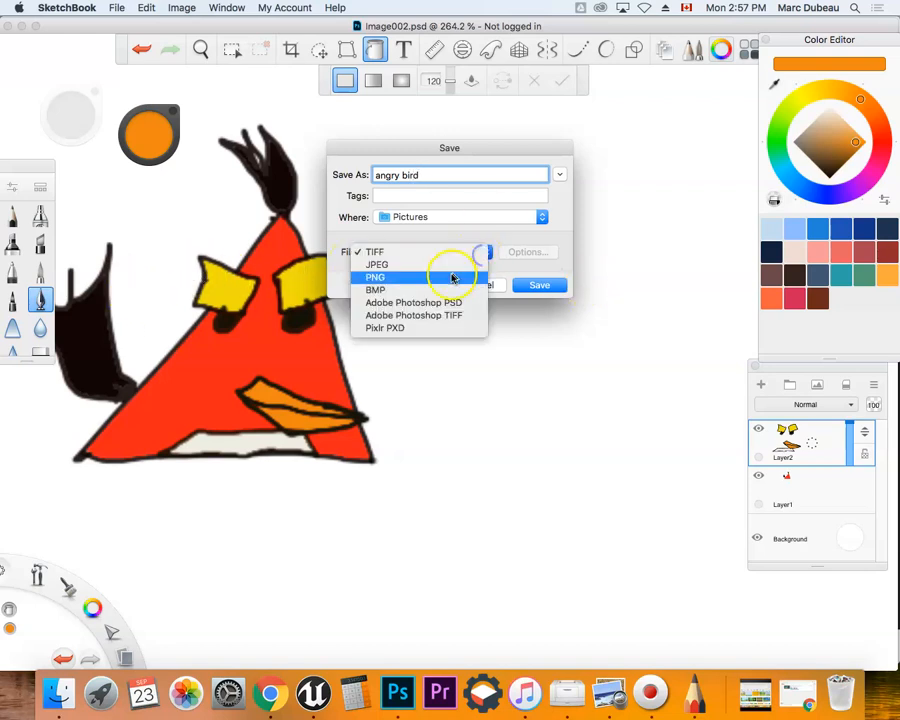